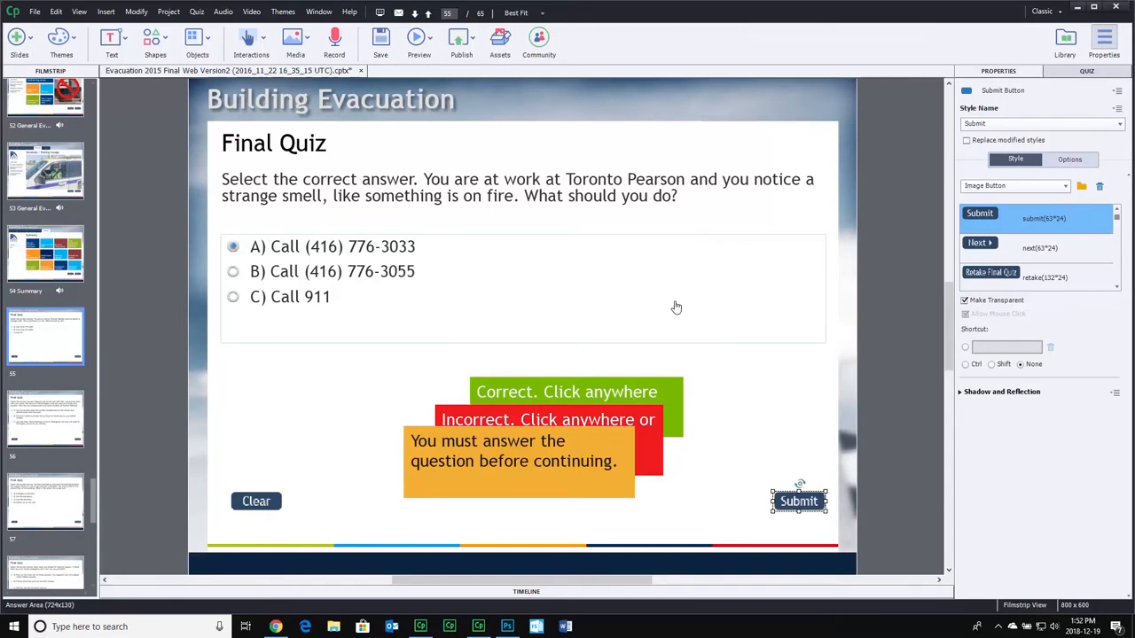
{"action": "mouse_move", "coordinate": [677, 304]}
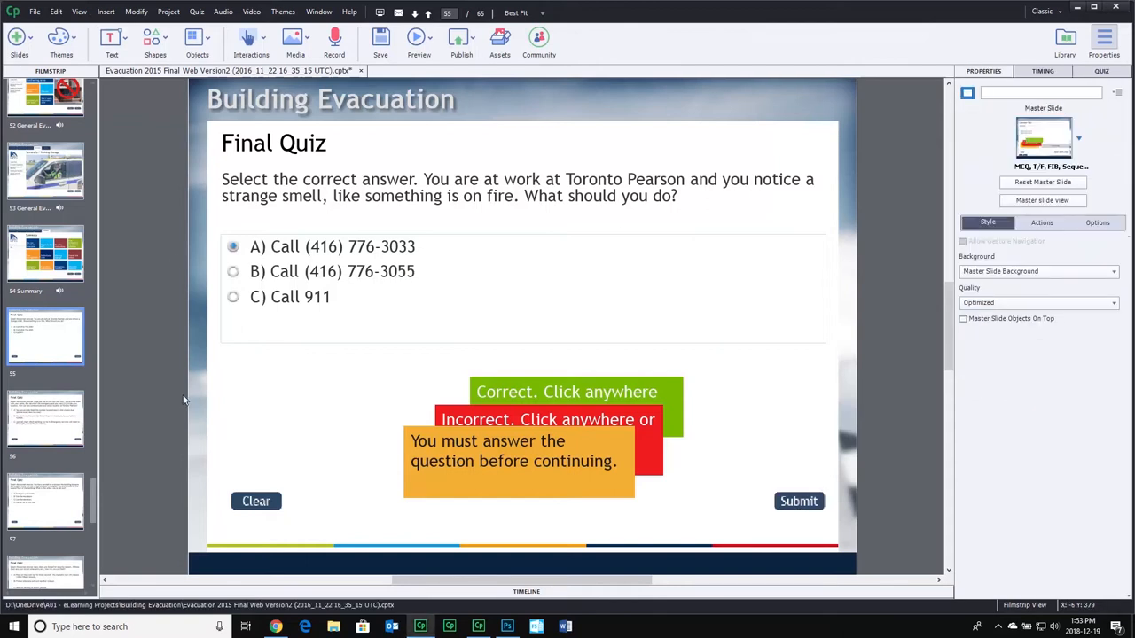
{"action": "mouse_move", "coordinate": [507, 309]}
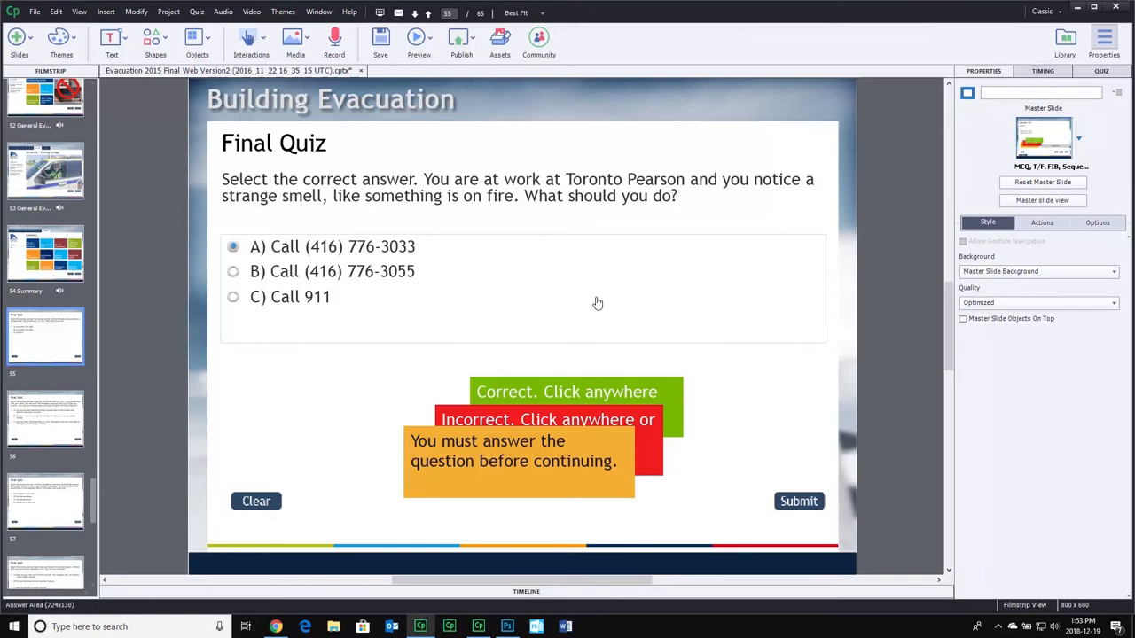
{"action": "mouse_move", "coordinate": [679, 405]}
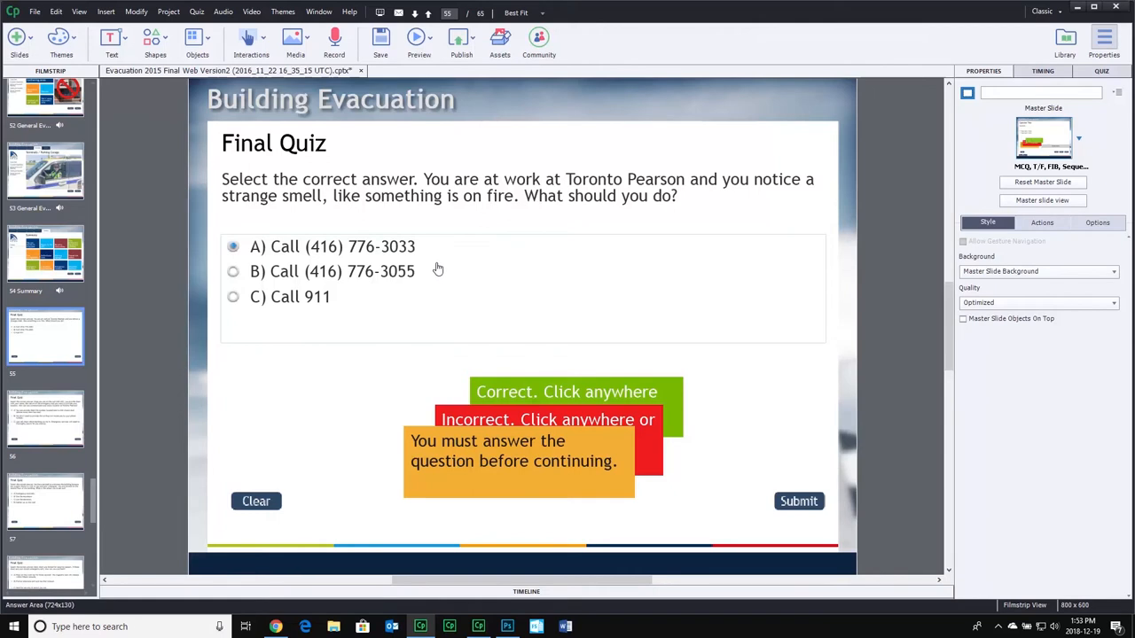
{"action": "mouse_move", "coordinate": [434, 268]}
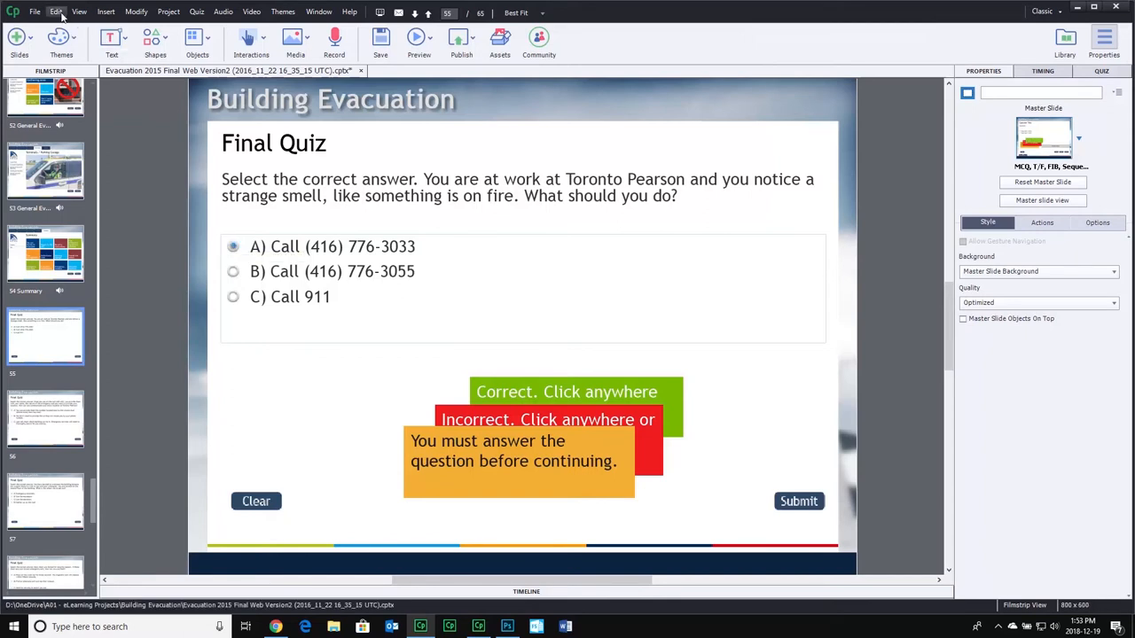
- Enable Submit All in Captivate 9's Quiz > Settings preferences
{"action": "left_click", "coordinate": [56, 12]}
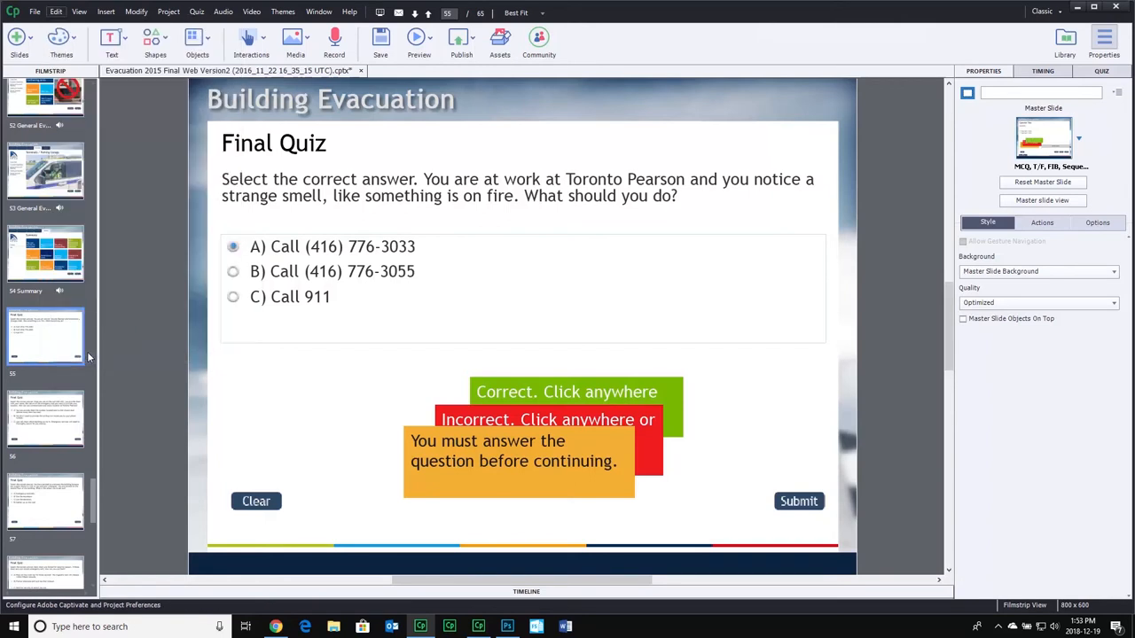
{"action": "left_click", "coordinate": [55, 11]}
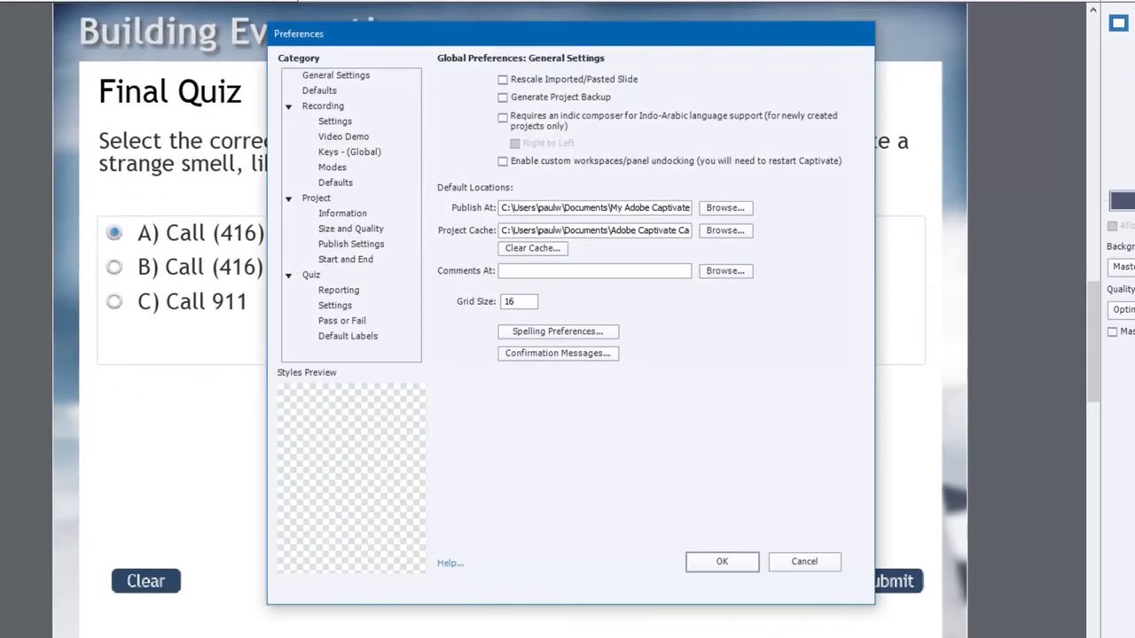
{"action": "left_click", "coordinate": [335, 305]}
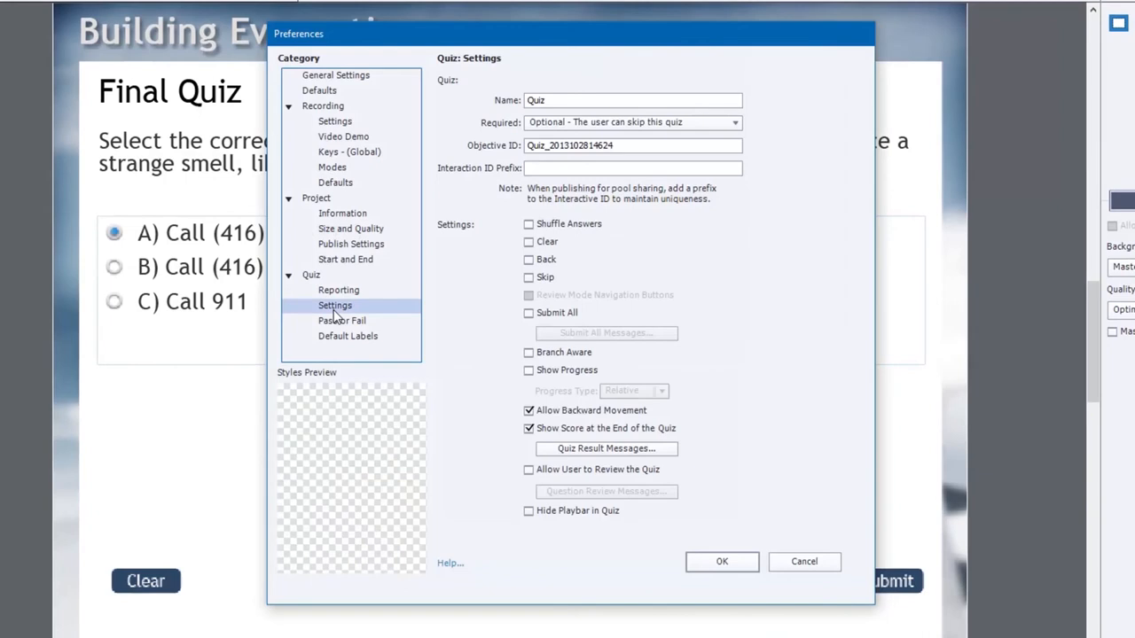
{"action": "left_click", "coordinate": [530, 312]}
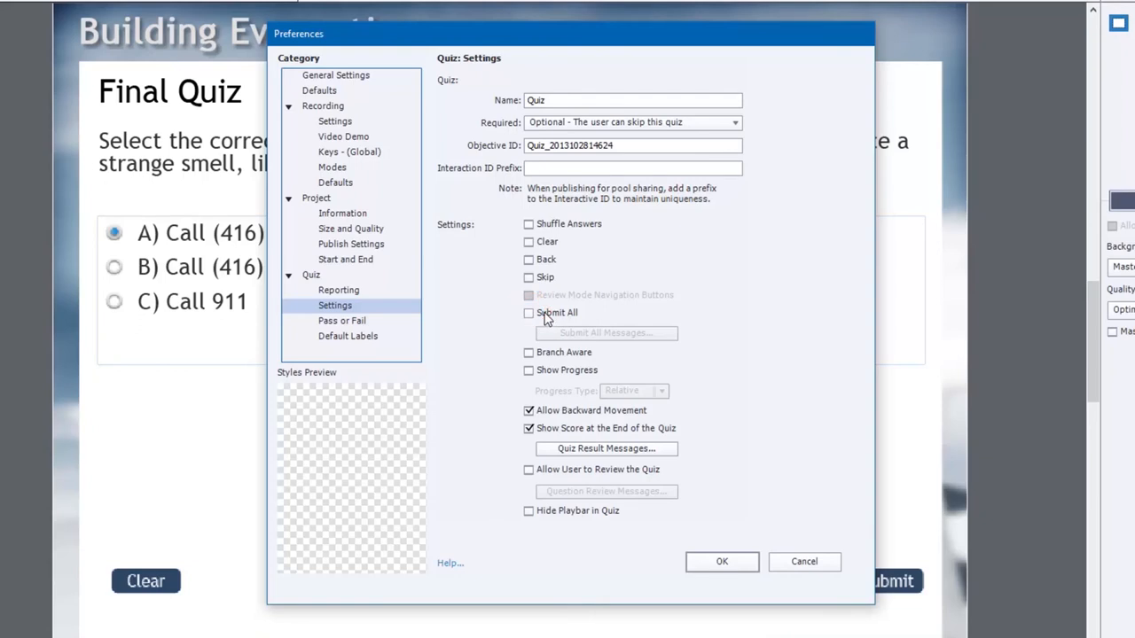
{"action": "left_click", "coordinate": [528, 313]}
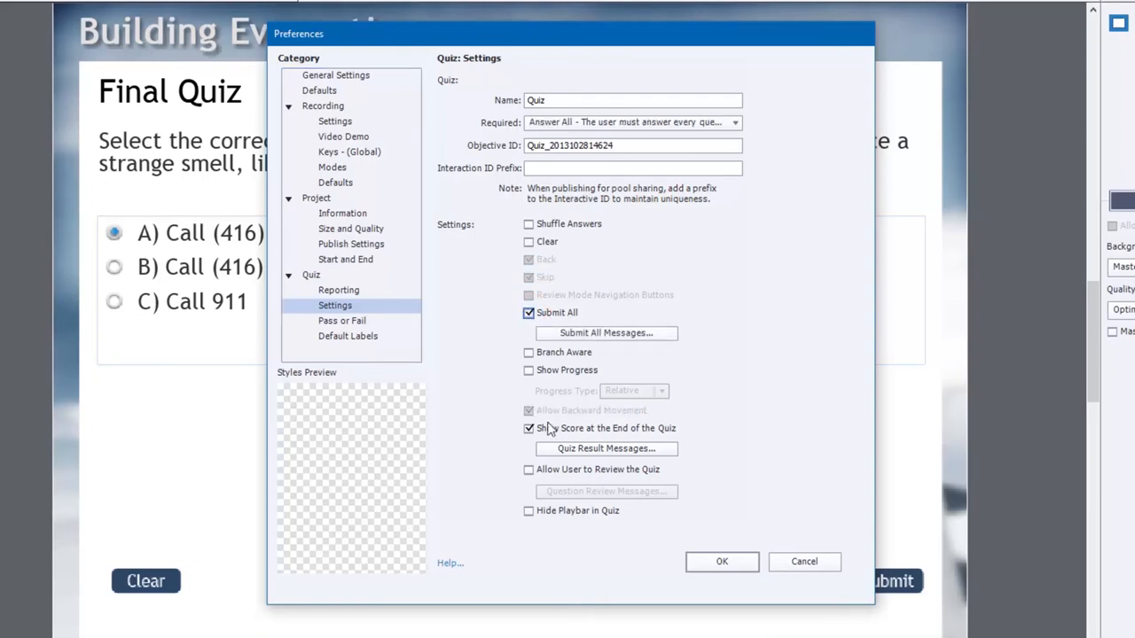
{"action": "mouse_move", "coordinate": [619, 421]}
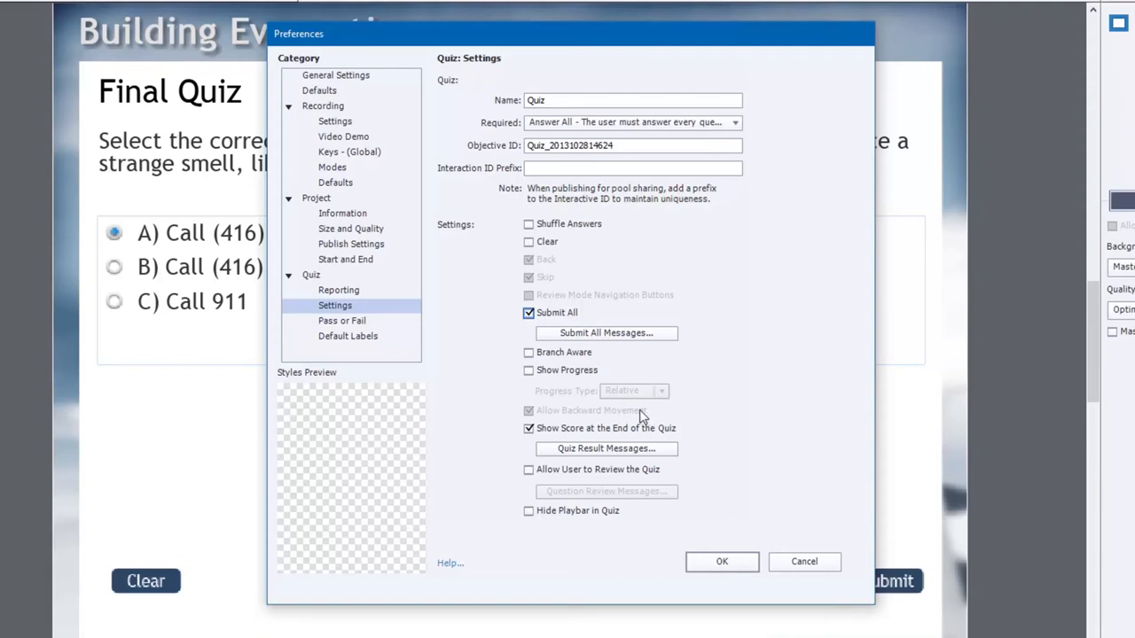
{"action": "mouse_move", "coordinate": [606, 333]}
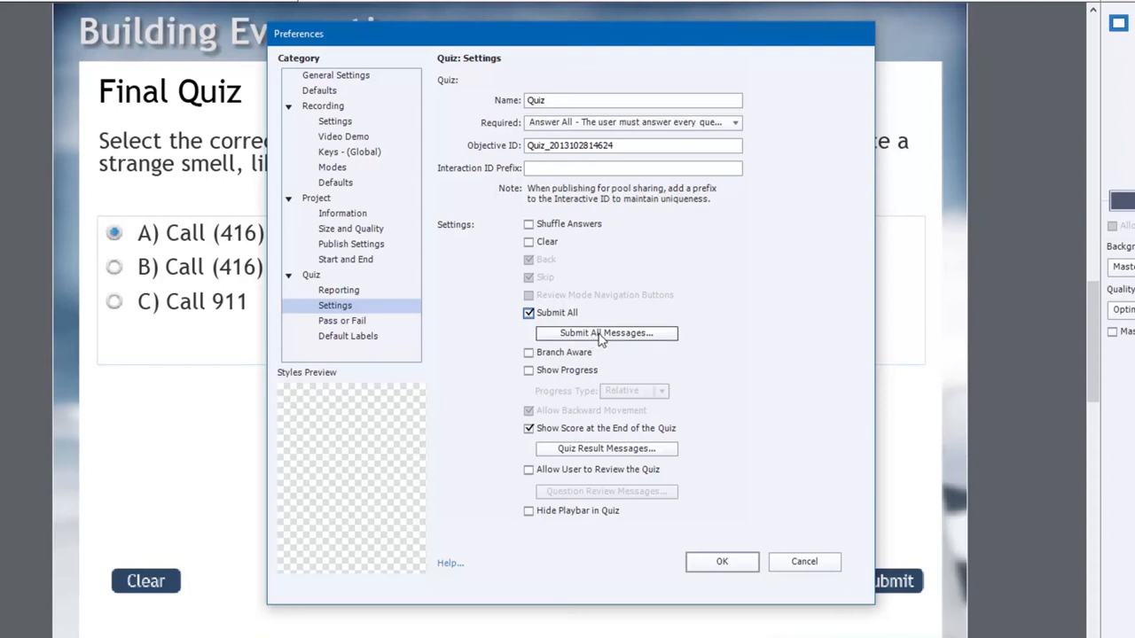
{"action": "left_click", "coordinate": [605, 333]}
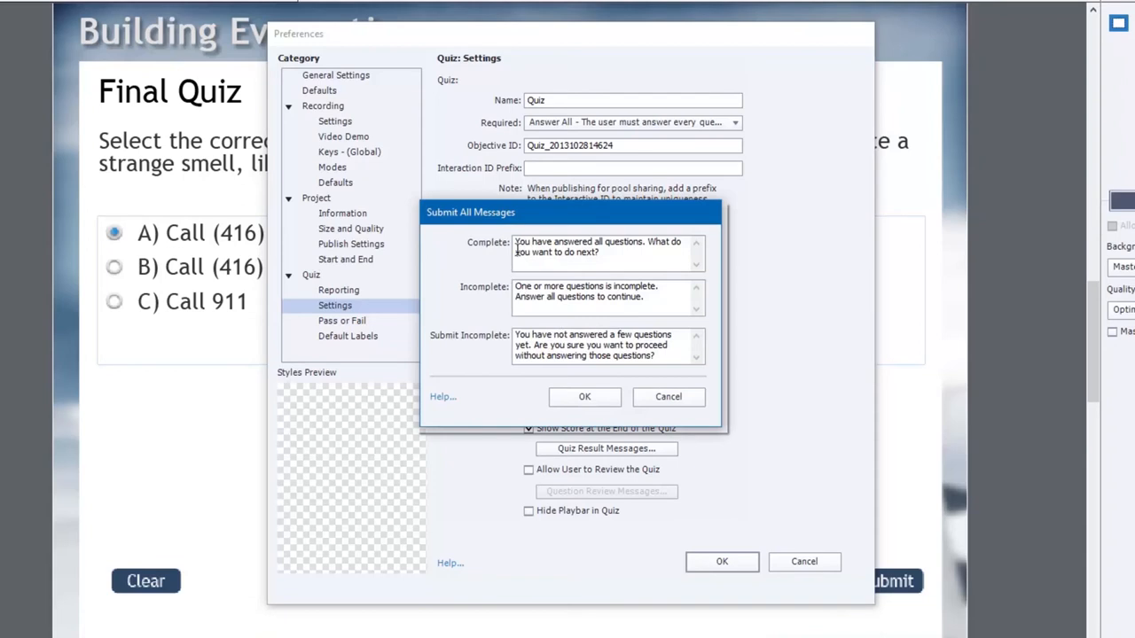
{"action": "mouse_move", "coordinate": [536, 246]}
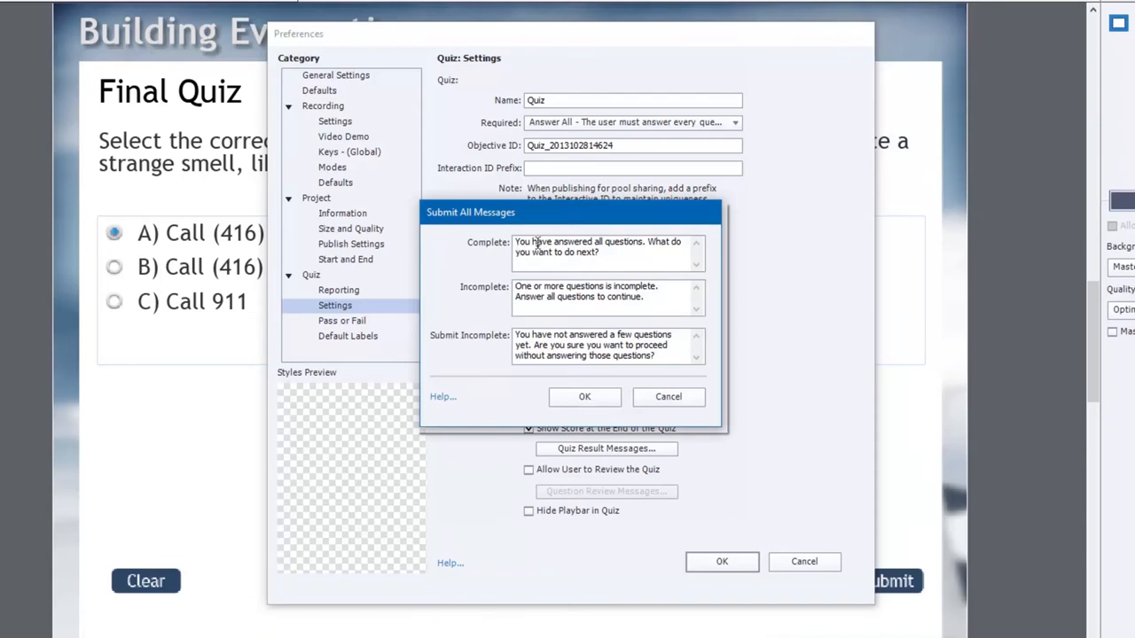
{"action": "mouse_move", "coordinate": [596, 281]}
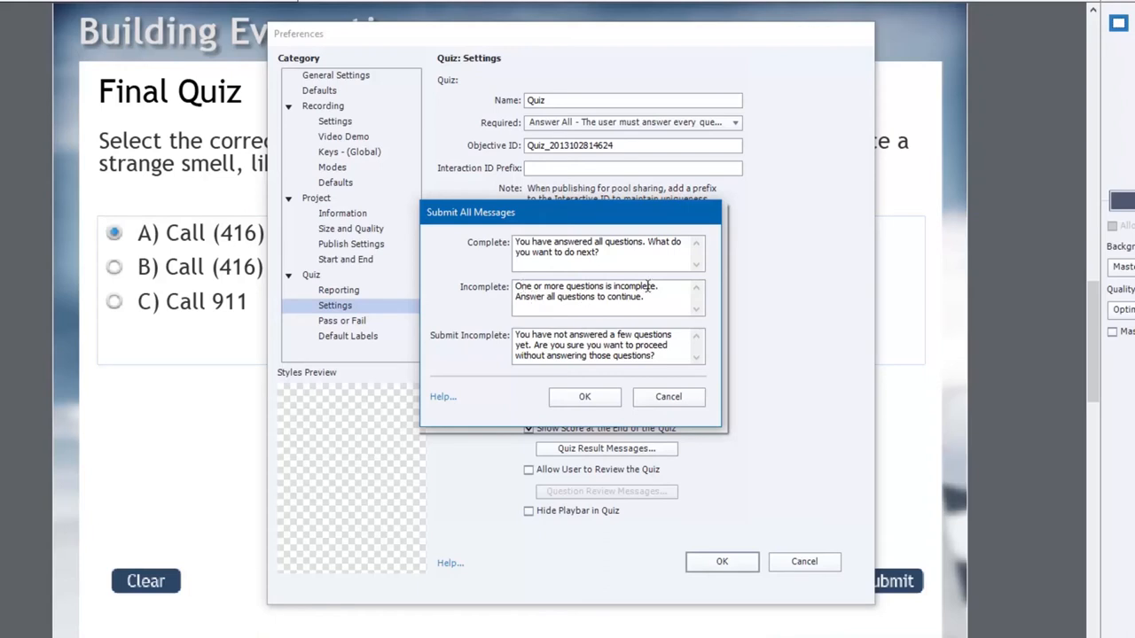
{"action": "mouse_move", "coordinate": [647, 304]}
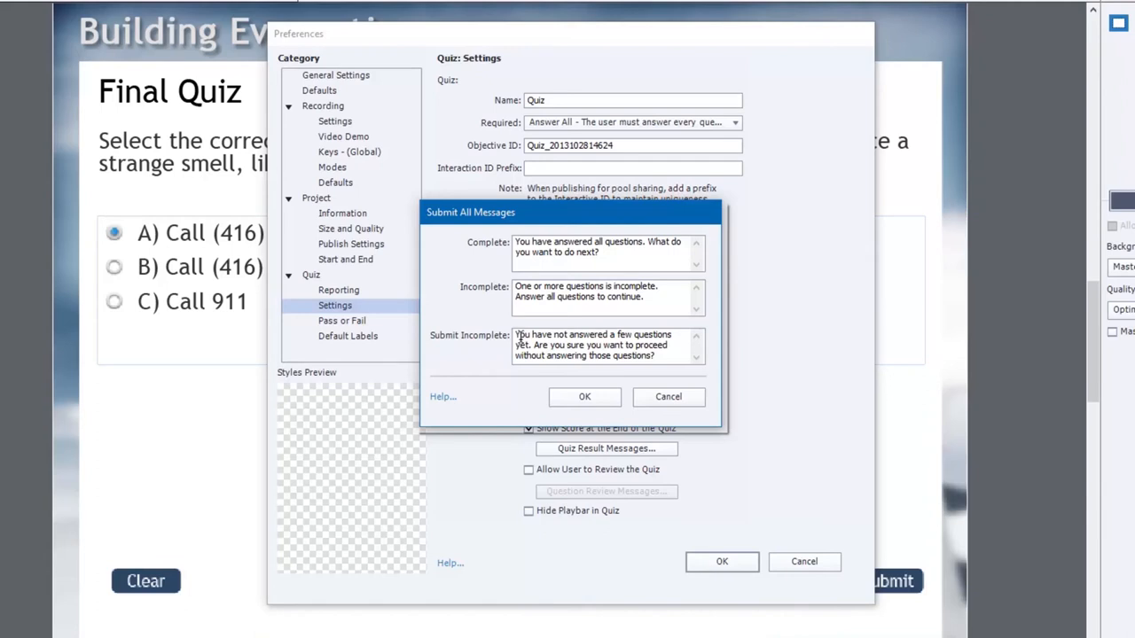
{"action": "mouse_move", "coordinate": [485, 353]}
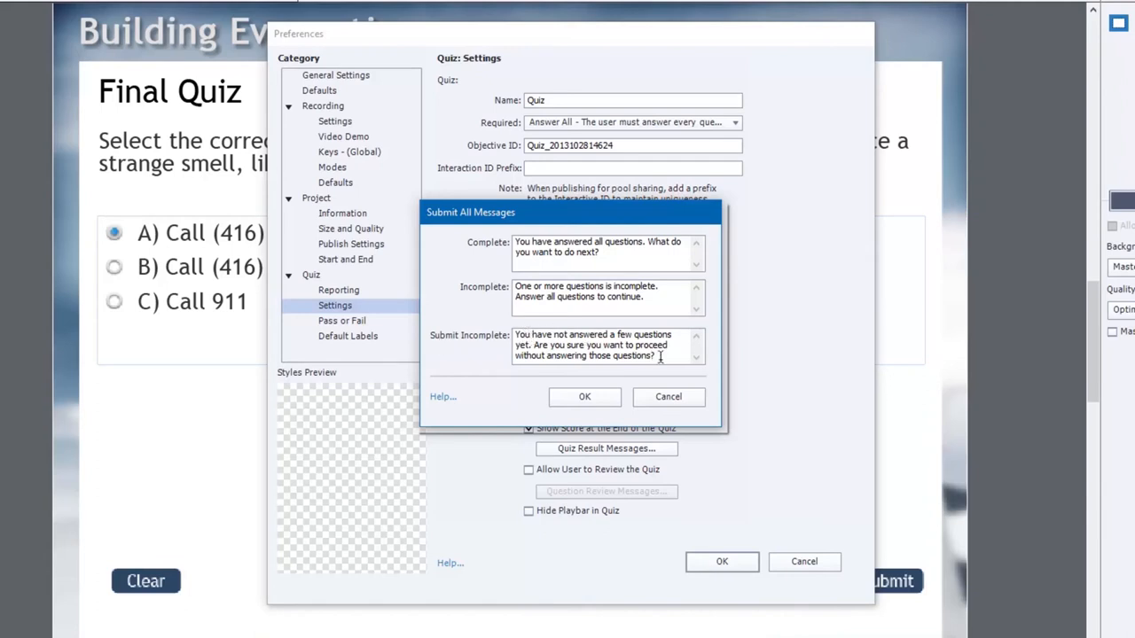
{"action": "mouse_move", "coordinate": [584, 397]}
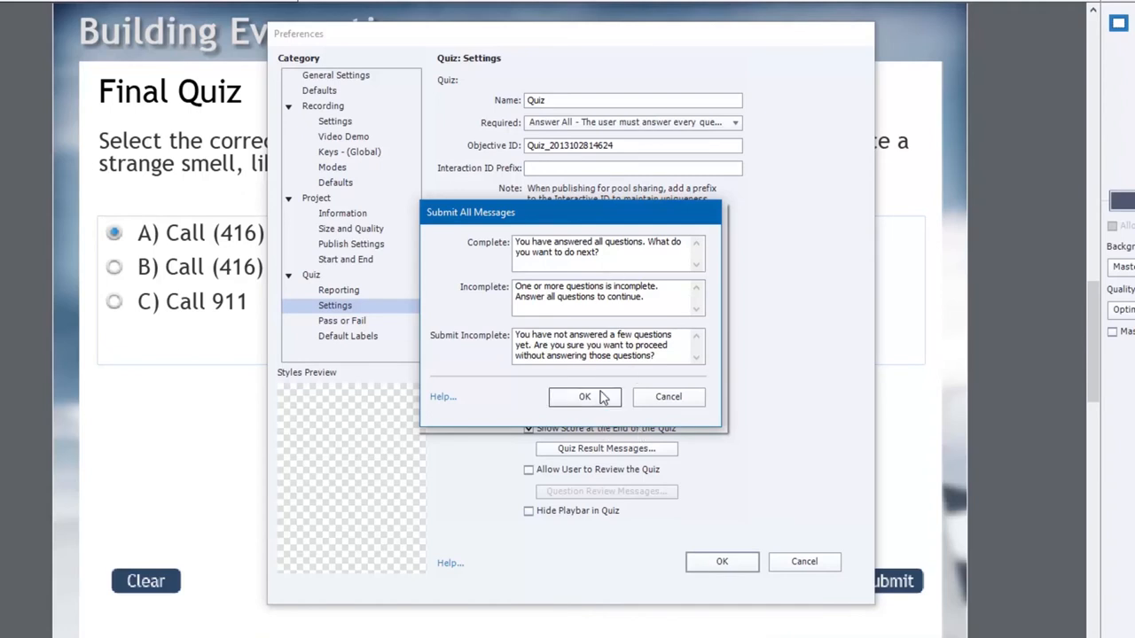
{"action": "left_click", "coordinate": [584, 396]}
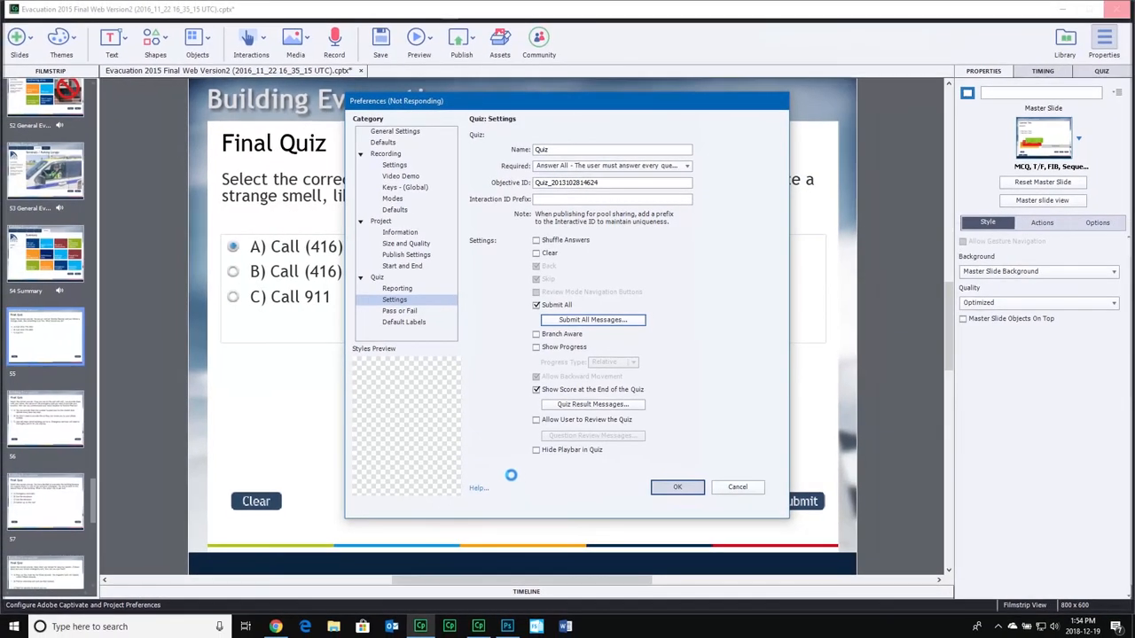
- Switch to the Captivate 2019 Emergency Evacuation project and scroll the filmstrip to Final Quiz slide 52
{"action": "left_click", "coordinate": [478, 627]}
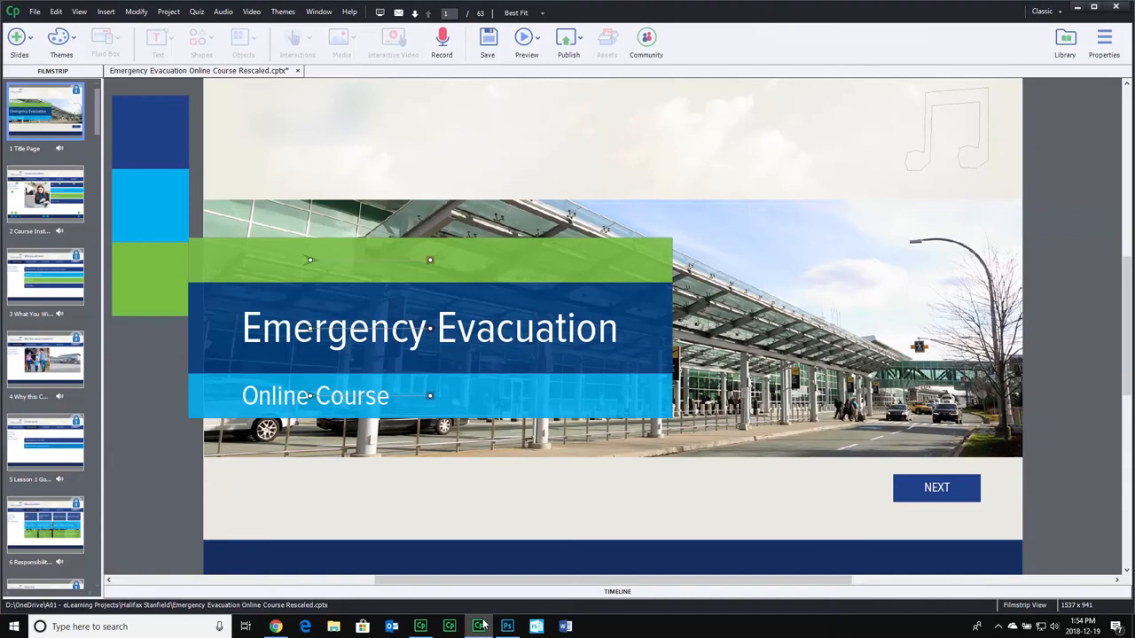
{"action": "mouse_move", "coordinate": [517, 194]}
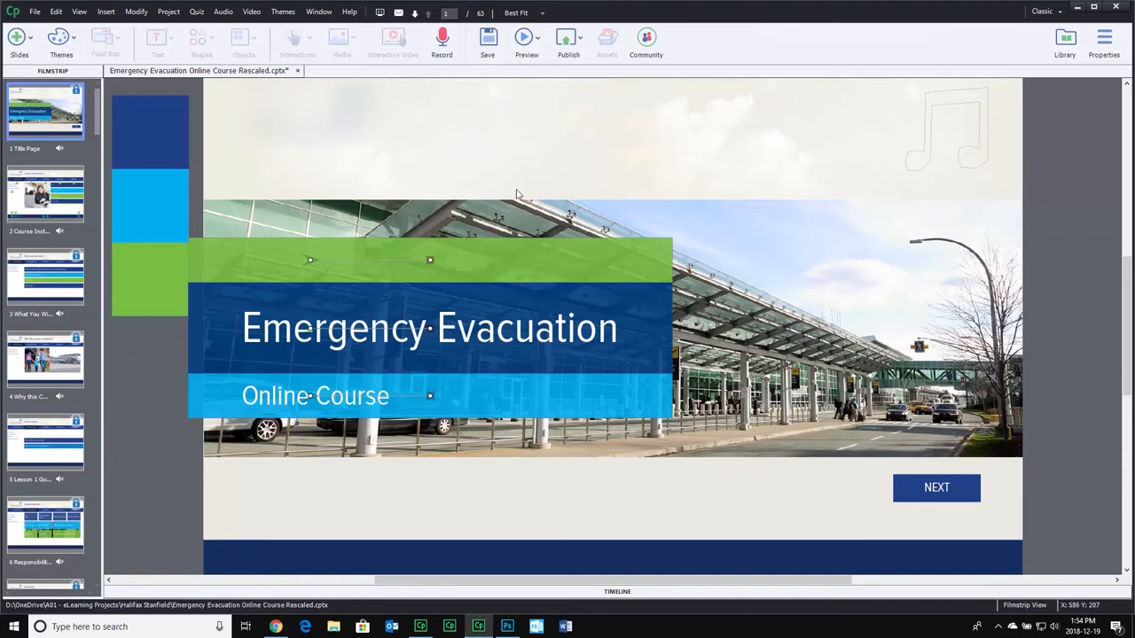
{"action": "scroll", "scroll_direction": "down", "scroll_amount": 3}
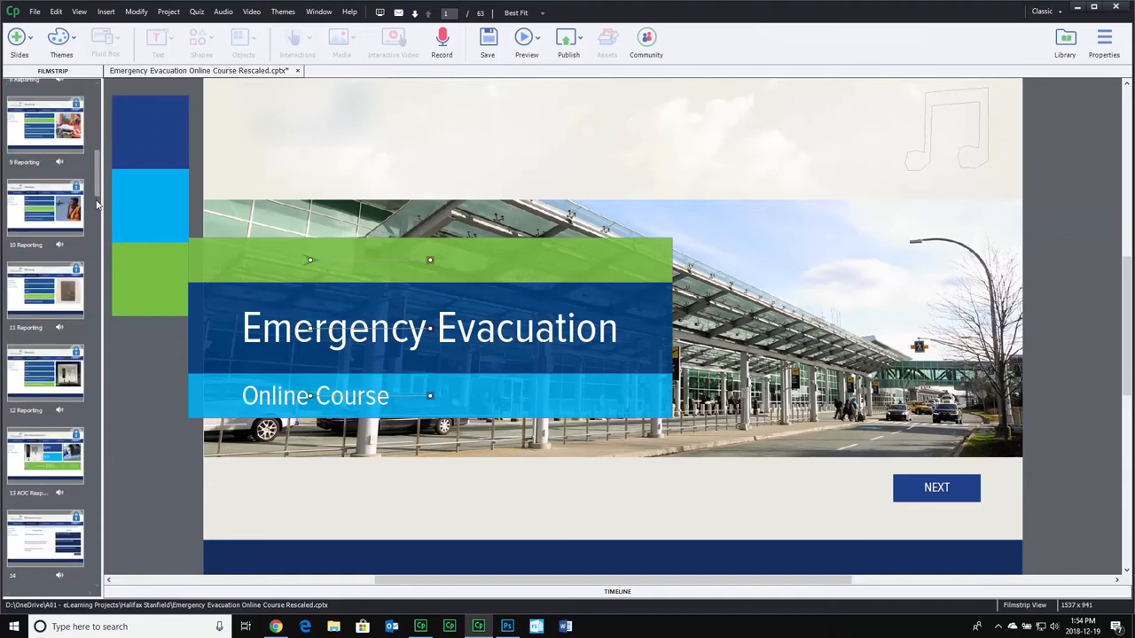
{"action": "scroll", "scroll_direction": "down", "scroll_amount": 3}
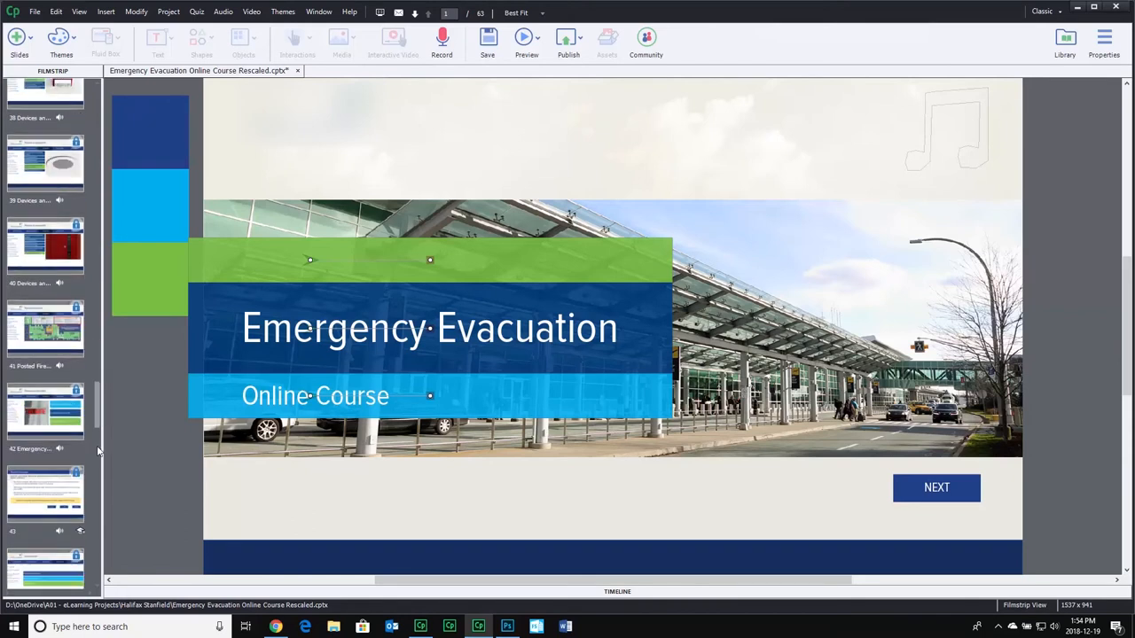
{"action": "scroll", "scroll_direction": "down", "scroll_amount": 3}
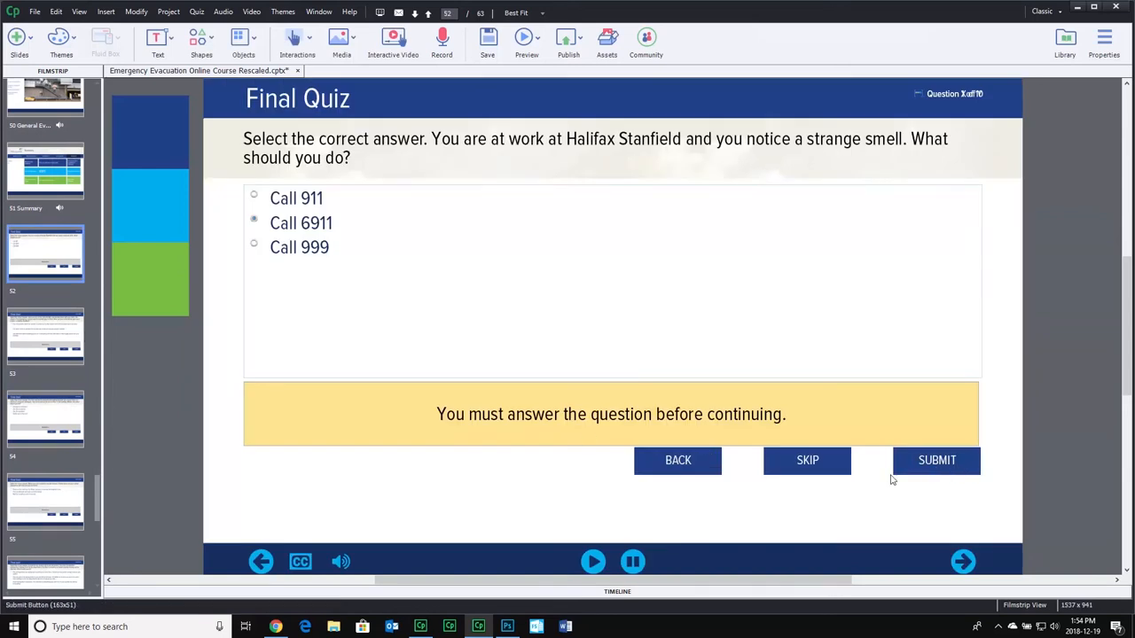
{"action": "mouse_move", "coordinate": [769, 497]}
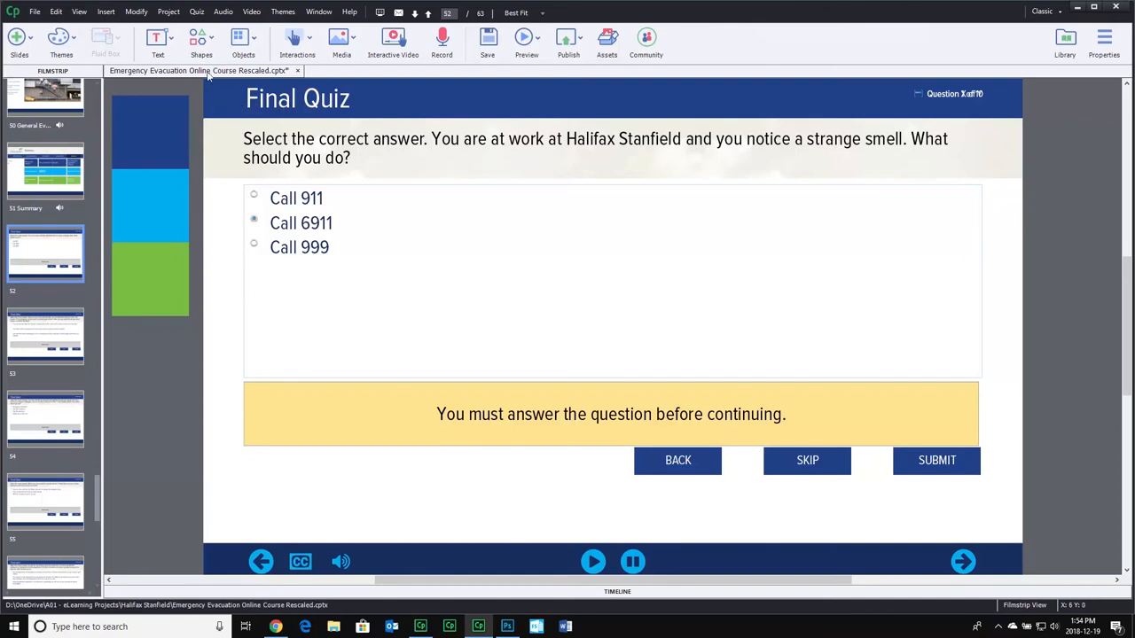
- Turn on Submit All in Captivate 2019's quiz preferences and select the Submit All Dialog Title text
{"action": "left_click", "coordinate": [56, 11]}
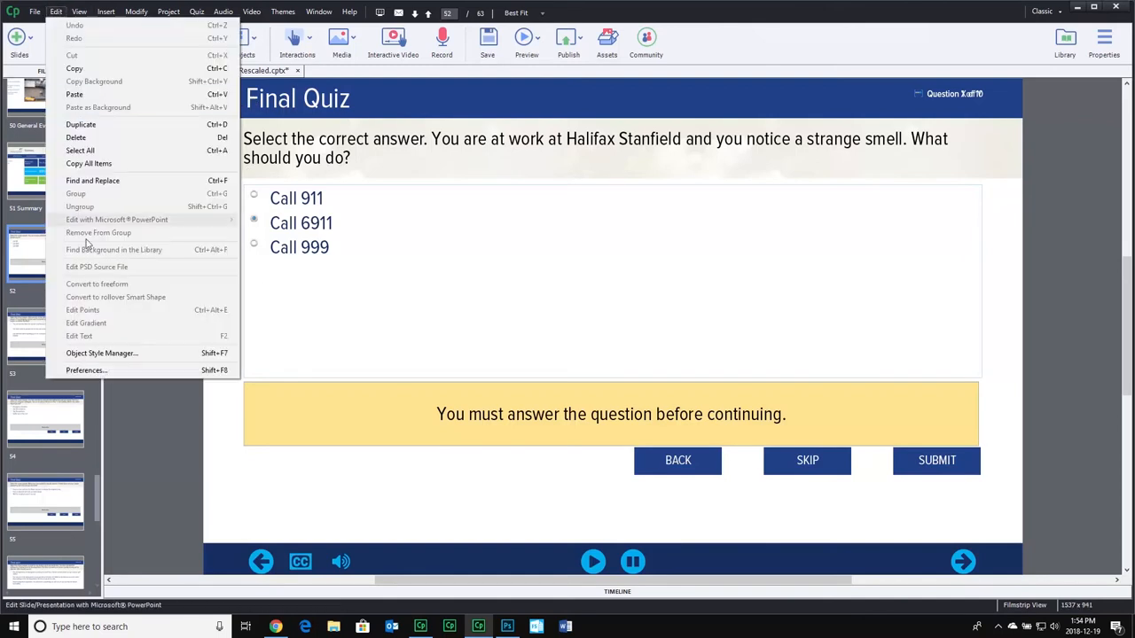
{"action": "left_click", "coordinate": [122, 388]}
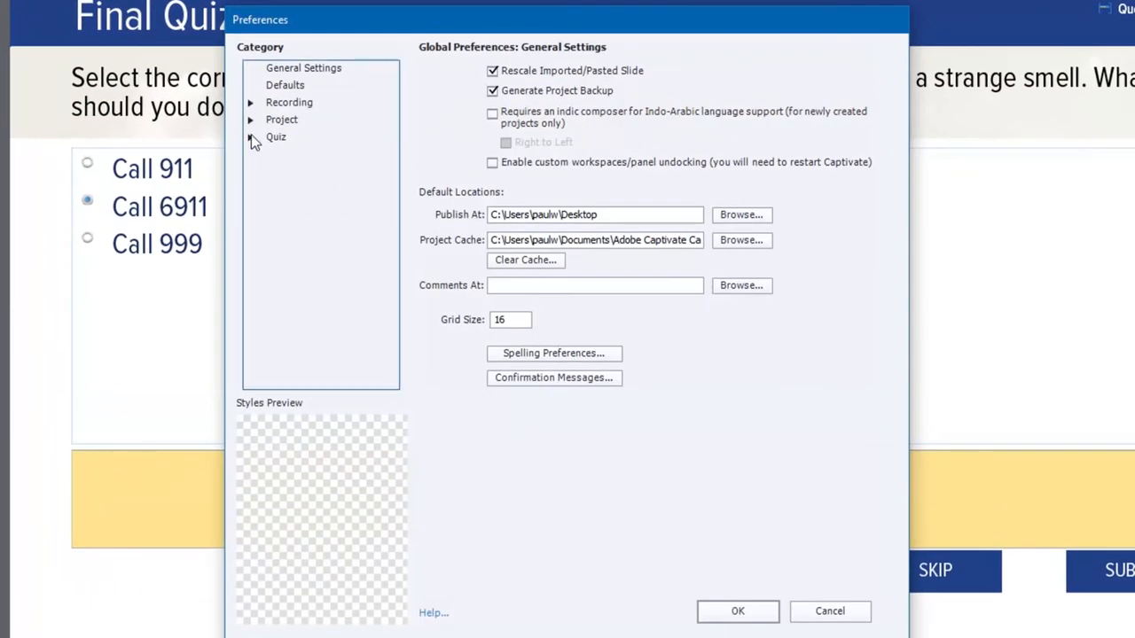
{"action": "left_click", "coordinate": [251, 136]}
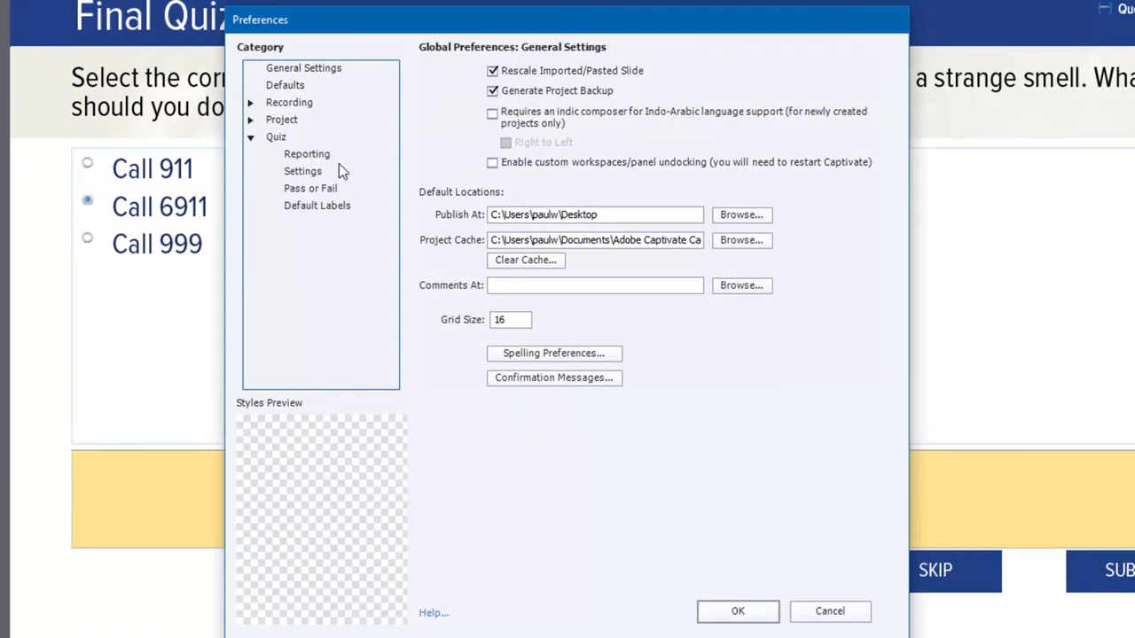
{"action": "left_click", "coordinate": [303, 170]}
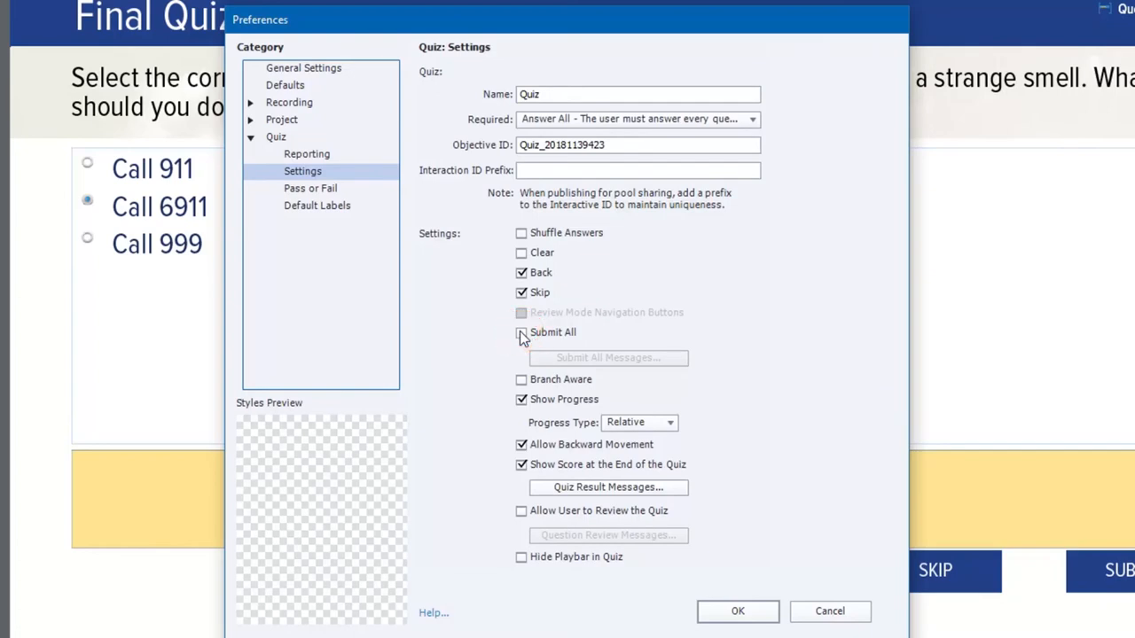
{"action": "left_click", "coordinate": [522, 332]}
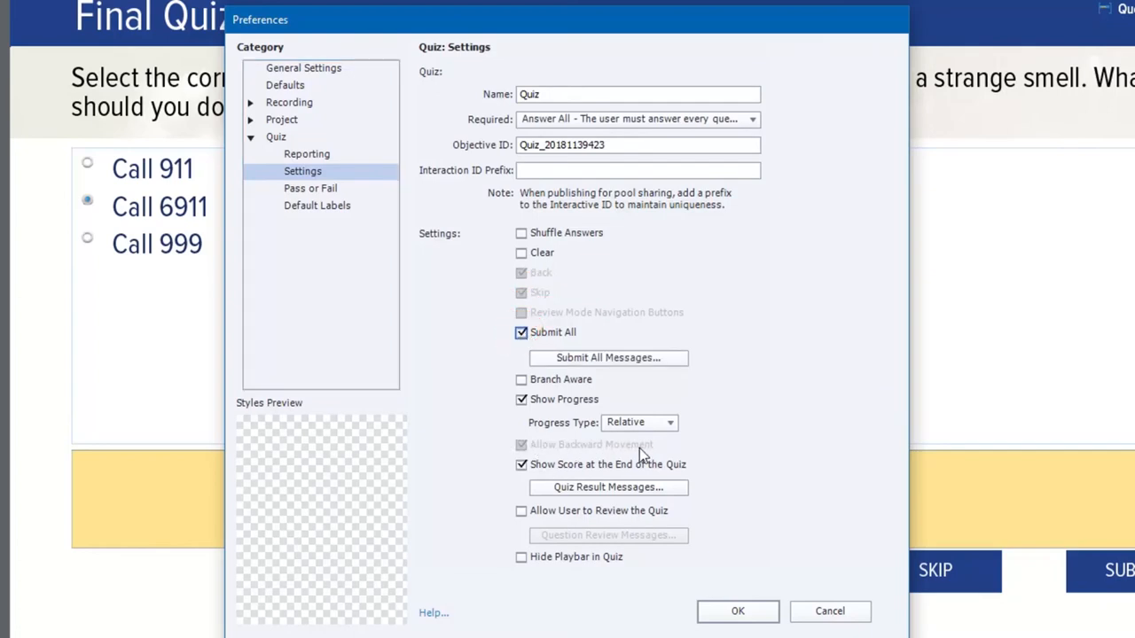
{"action": "mouse_move", "coordinate": [575, 454]}
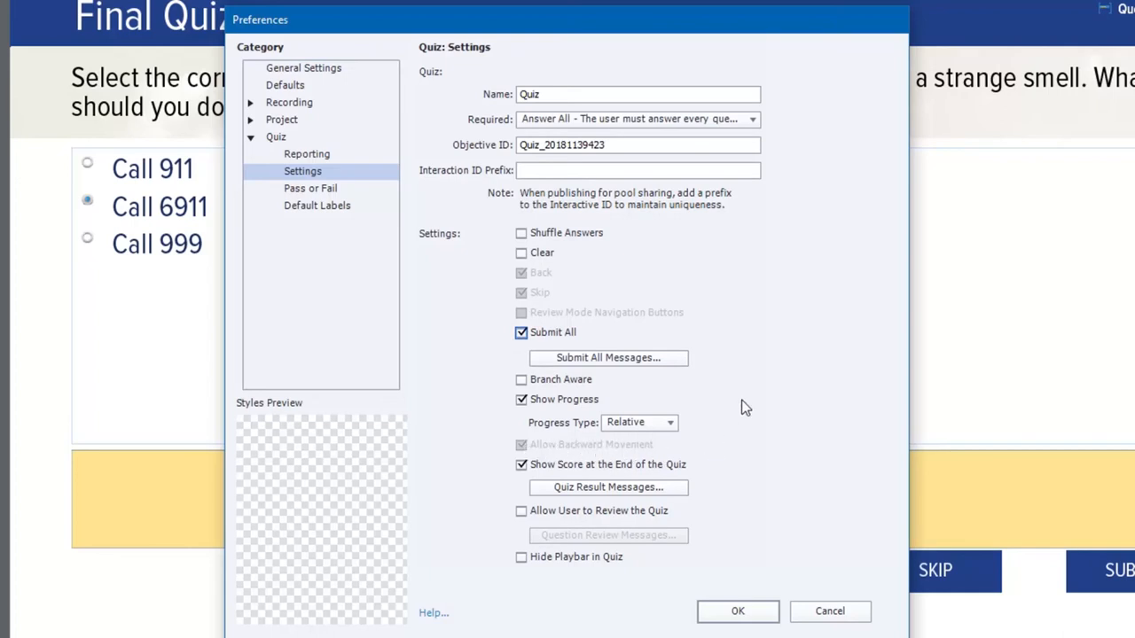
{"action": "mouse_move", "coordinate": [608, 357]}
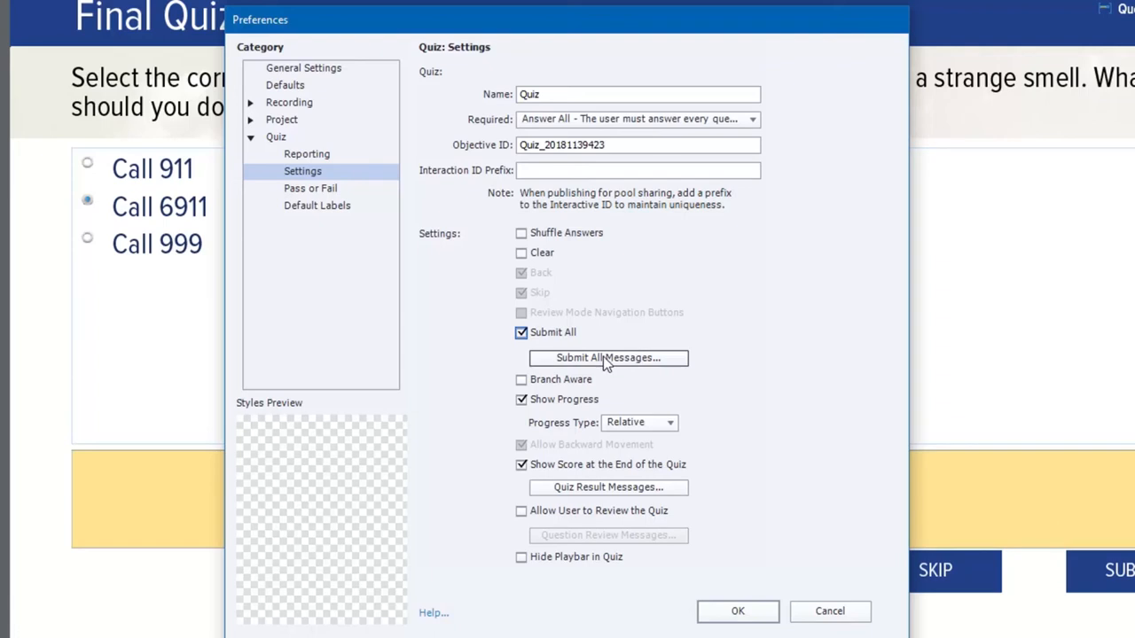
{"action": "left_click", "coordinate": [606, 357]}
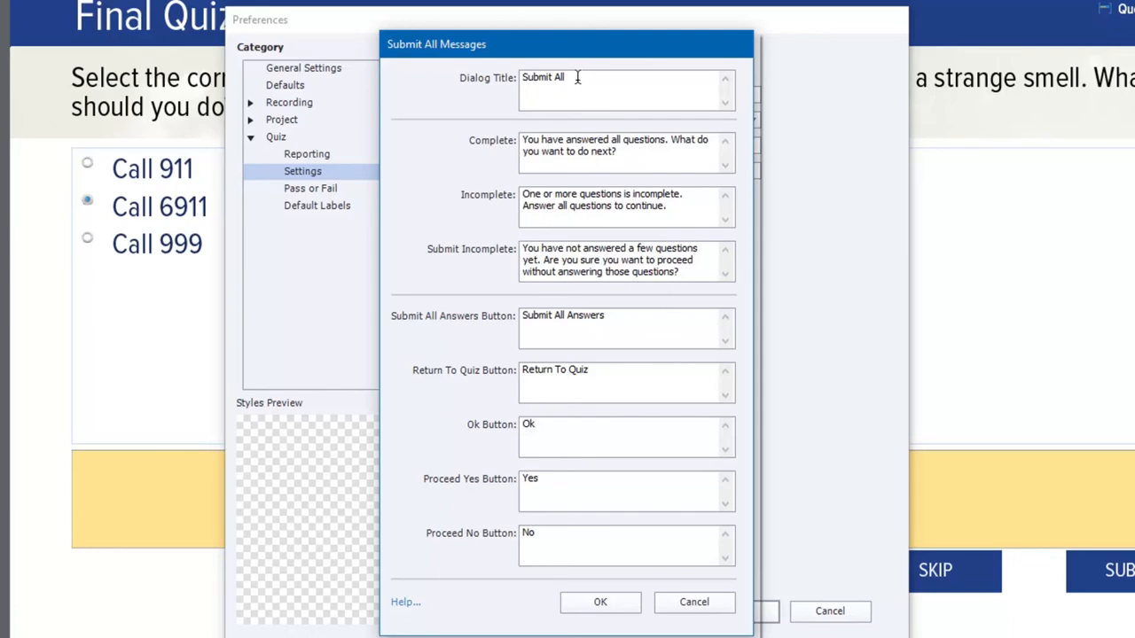
{"action": "double_click", "coordinate": [543, 77]}
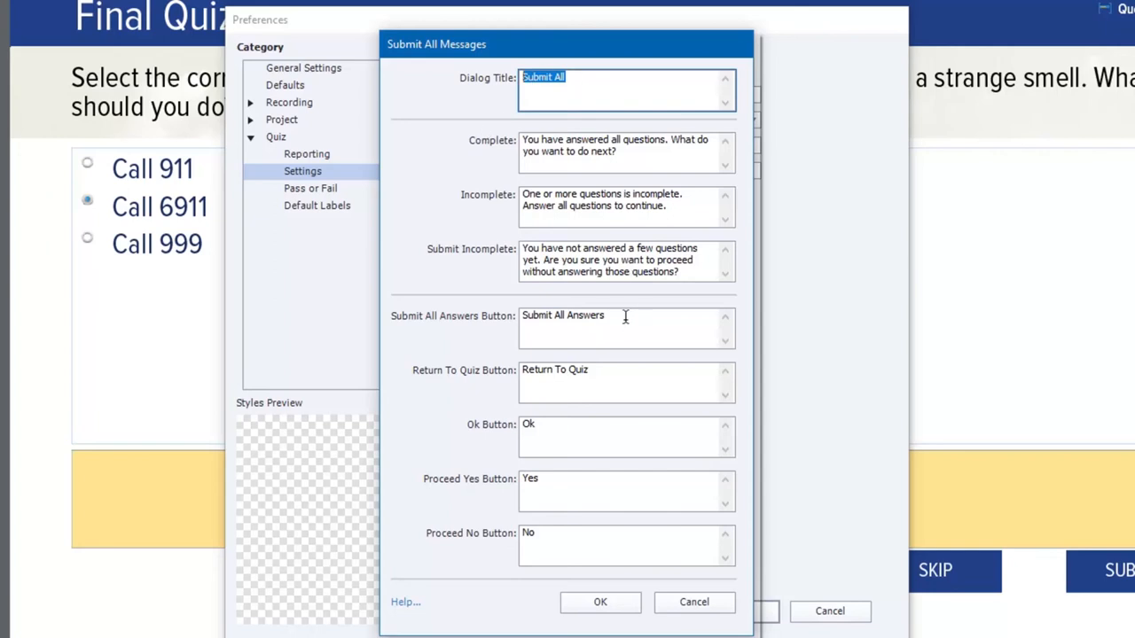
{"action": "mouse_move", "coordinate": [550, 446]}
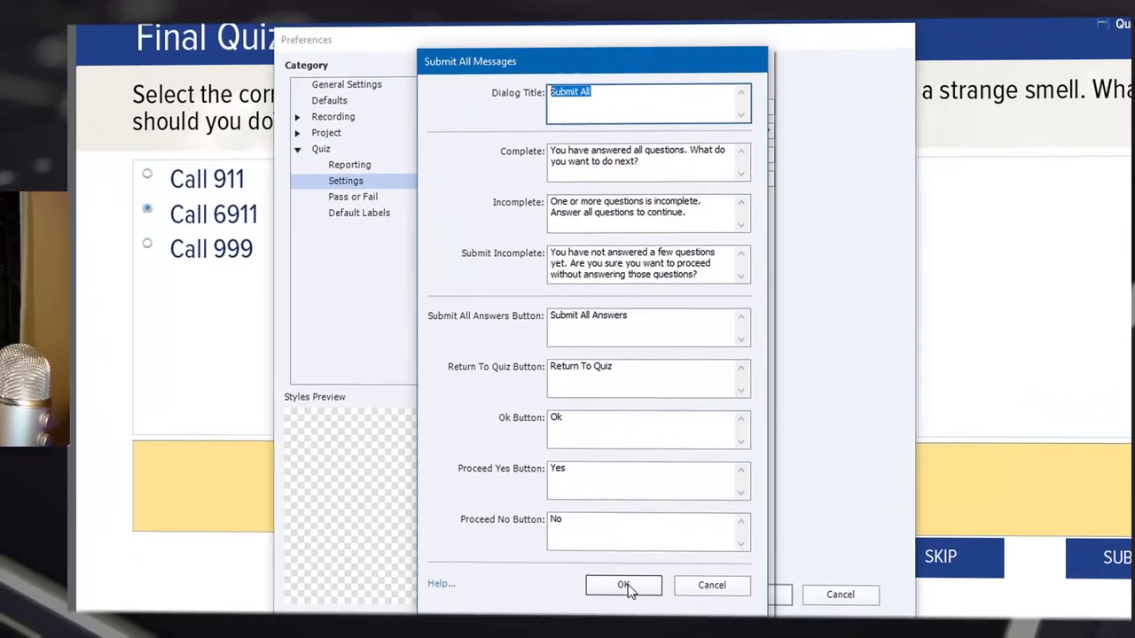
- Accept the Submit All message settings with OK
{"action": "left_click", "coordinate": [623, 585]}
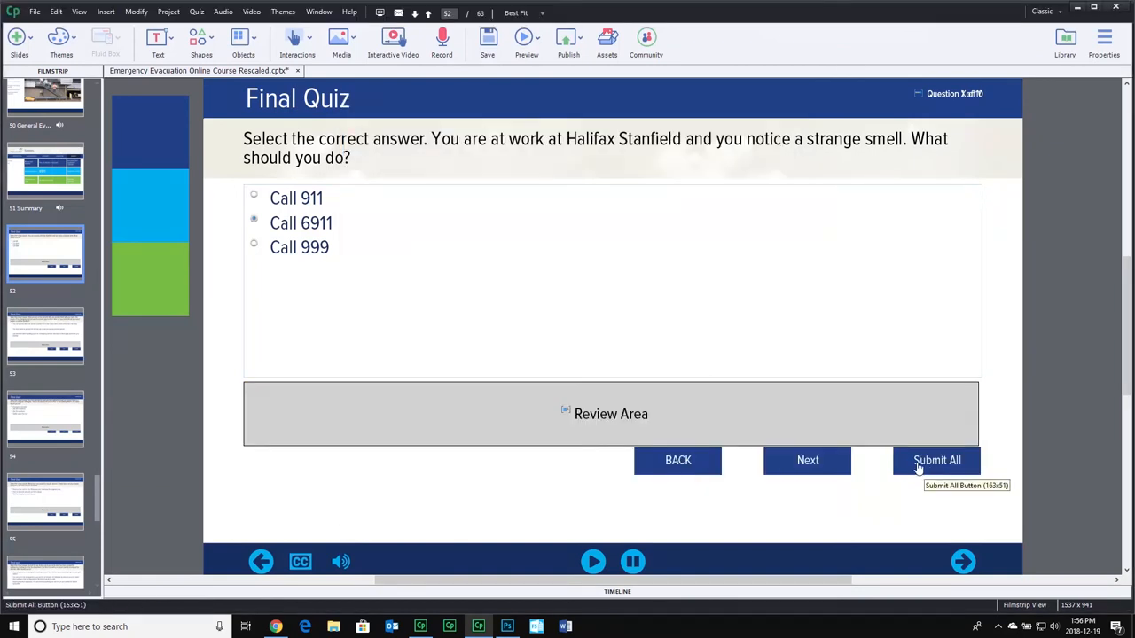
{"action": "mouse_move", "coordinate": [906, 472]}
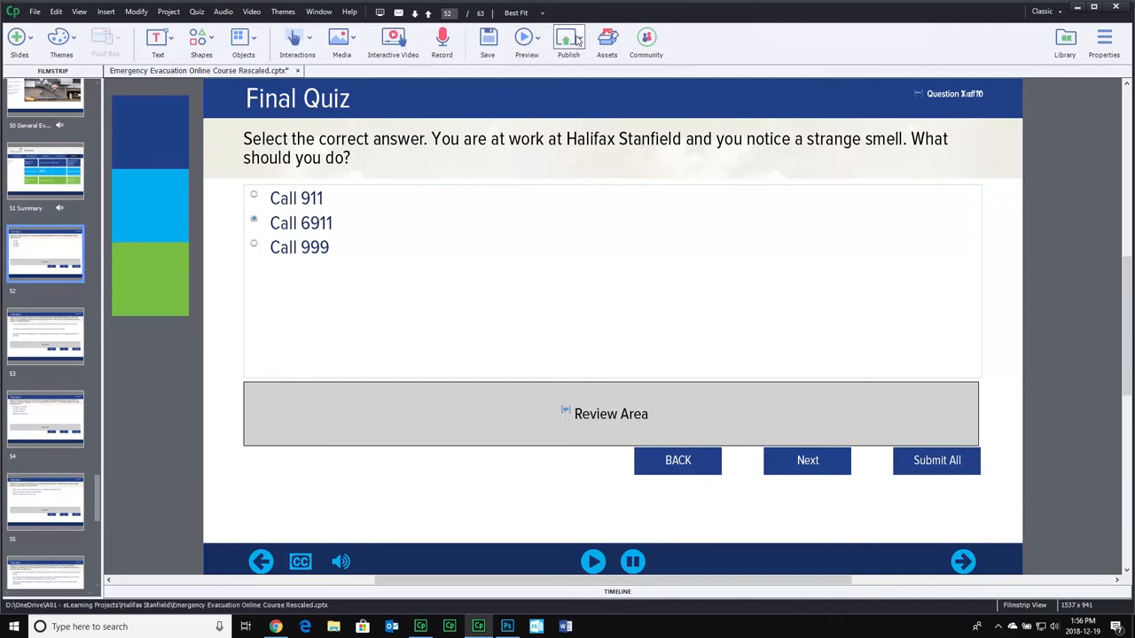
- Open the Preview dropdown options on the Final Quiz slide
{"action": "left_click", "coordinate": [526, 37]}
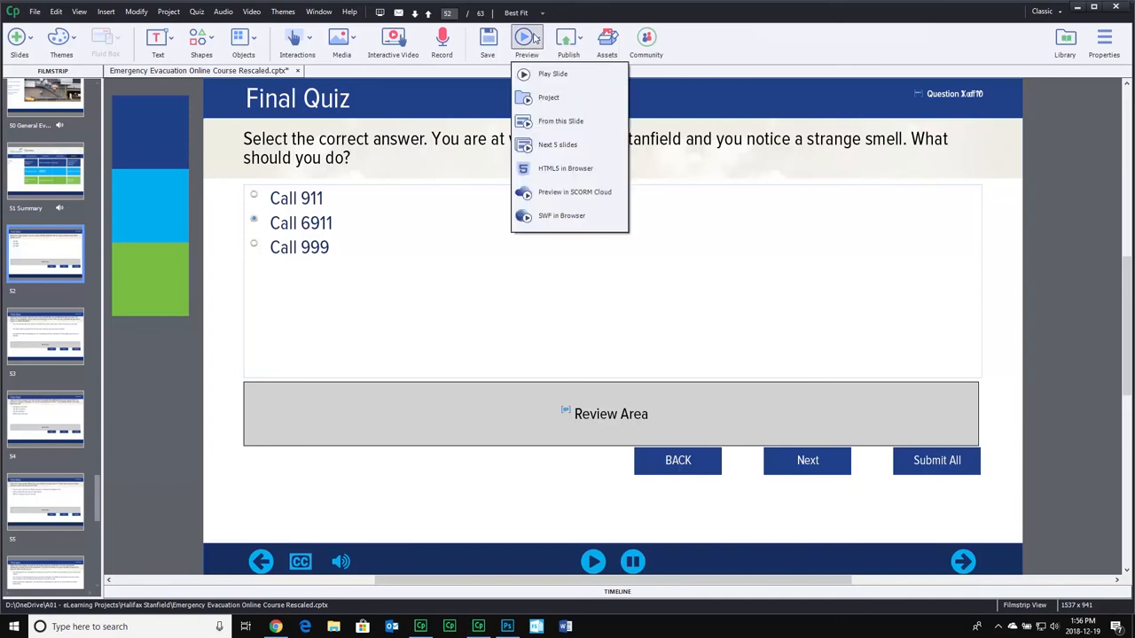
{"action": "mouse_move", "coordinate": [544, 56]}
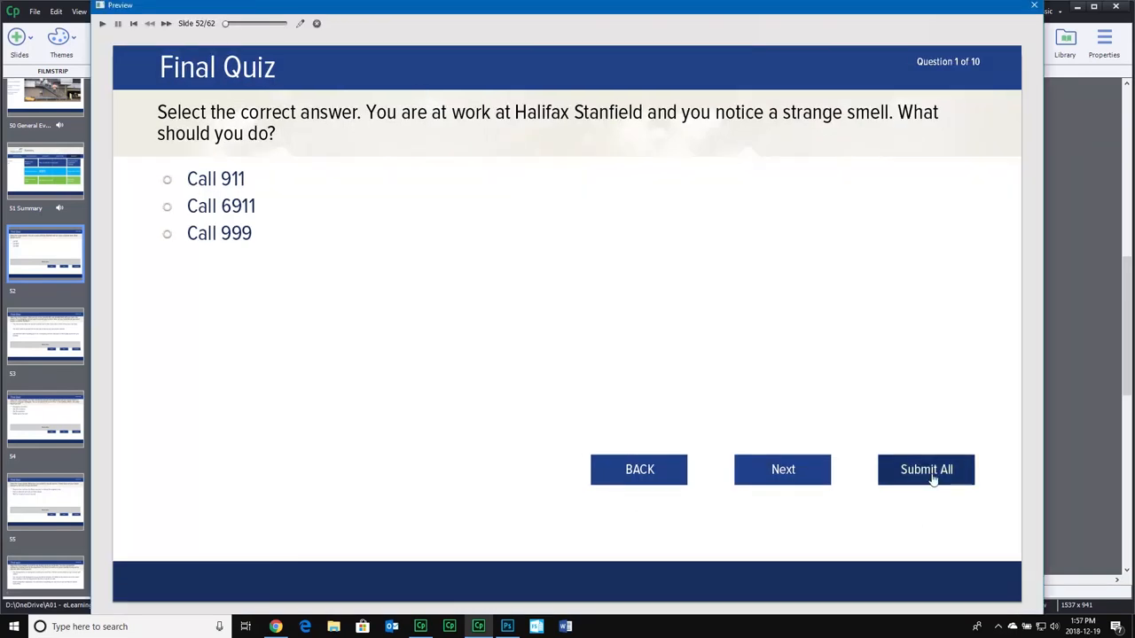
- Pick Call 6911, try Submit All, and dismiss the incomplete-questions warning
{"action": "left_click", "coordinate": [167, 206]}
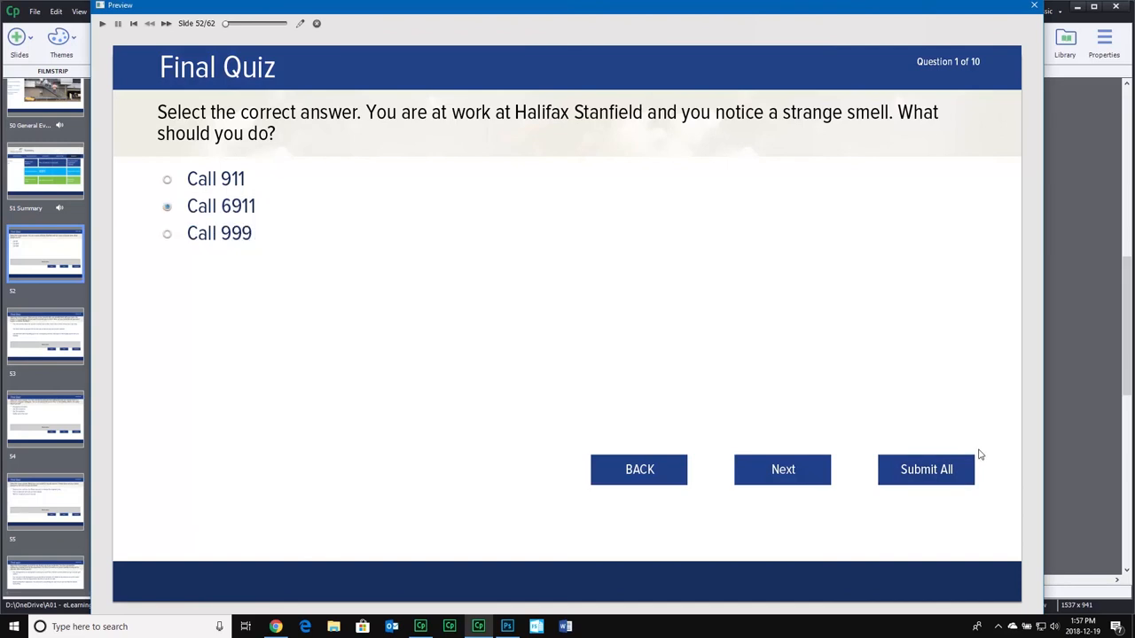
{"action": "left_click", "coordinate": [926, 469]}
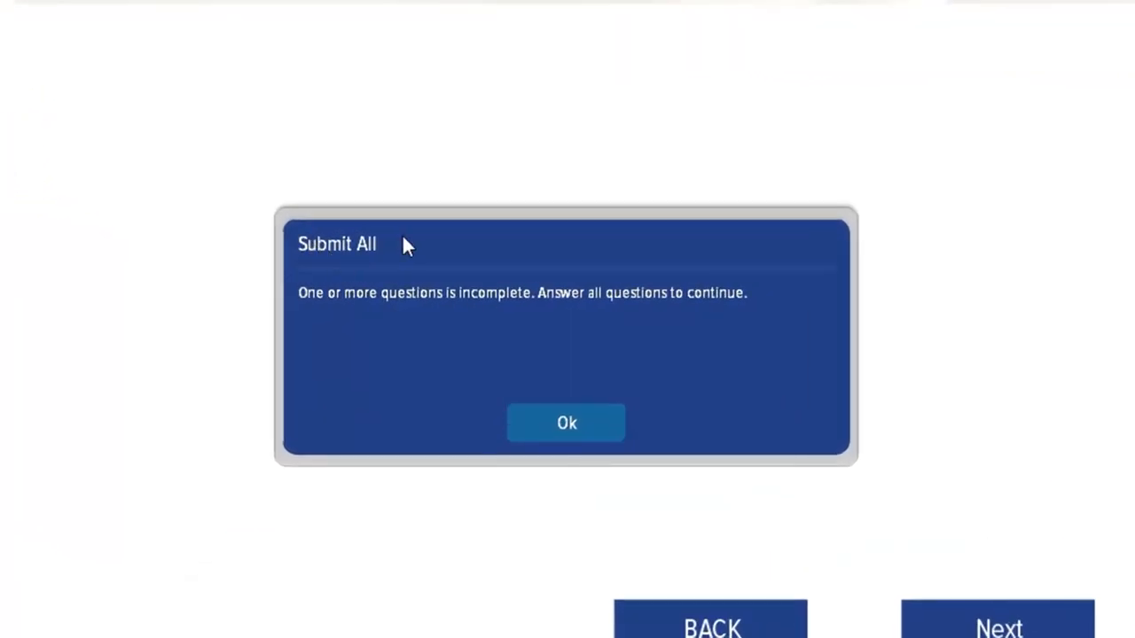
{"action": "mouse_move", "coordinate": [381, 251]}
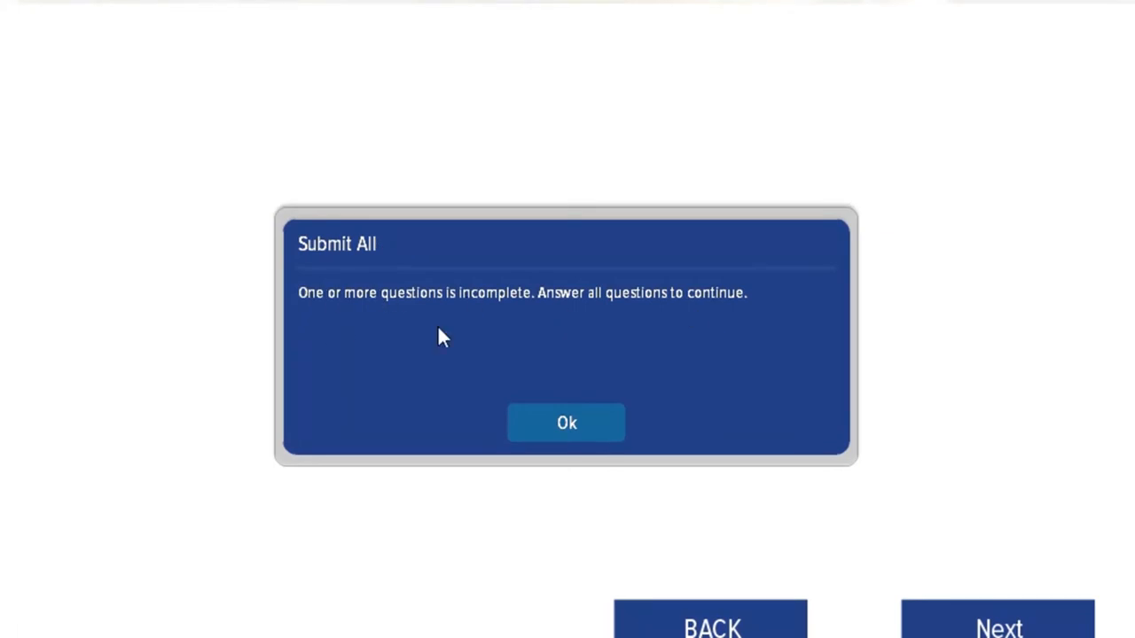
{"action": "mouse_move", "coordinate": [521, 301]}
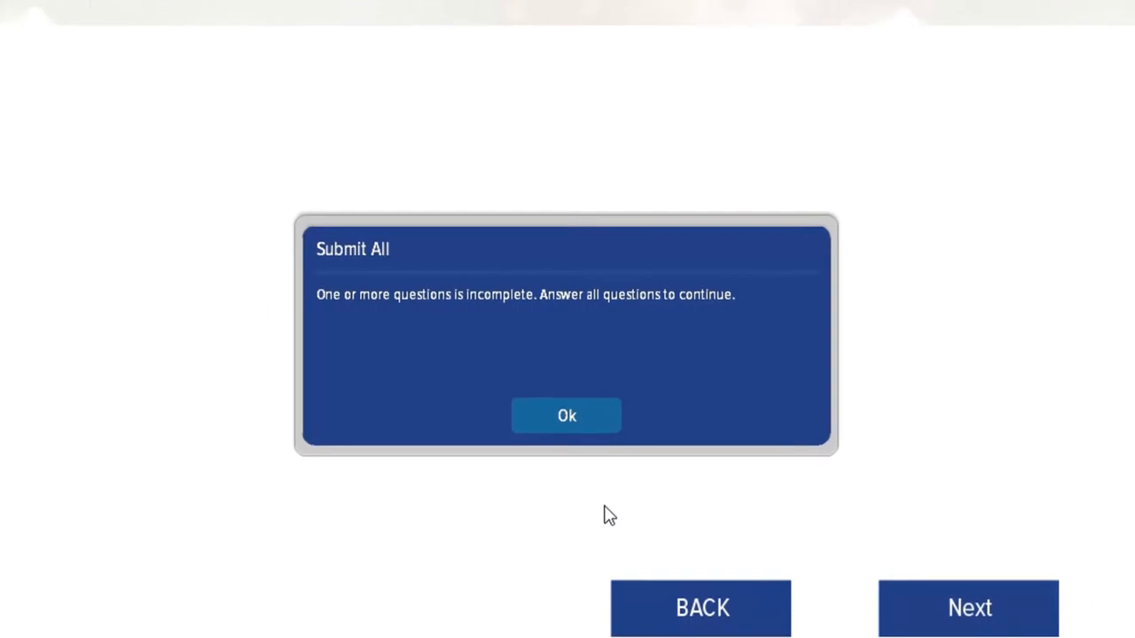
{"action": "left_click", "coordinate": [566, 415]}
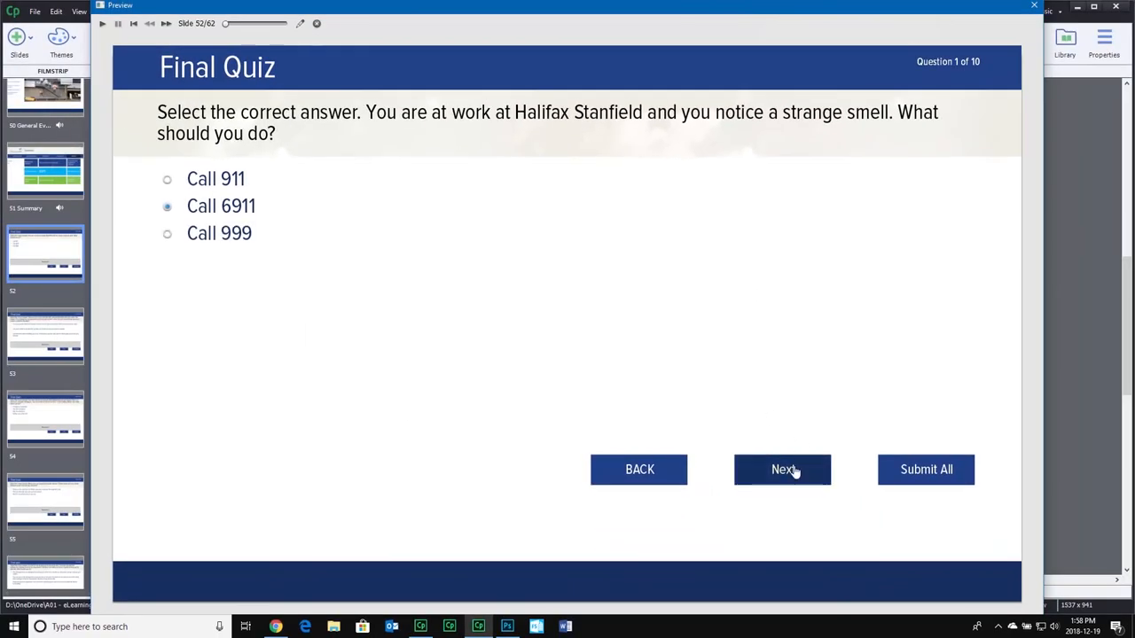
- Advance the preview to question 10, choosing the stay-until-instructed answer on question 9
{"action": "left_click", "coordinate": [782, 469]}
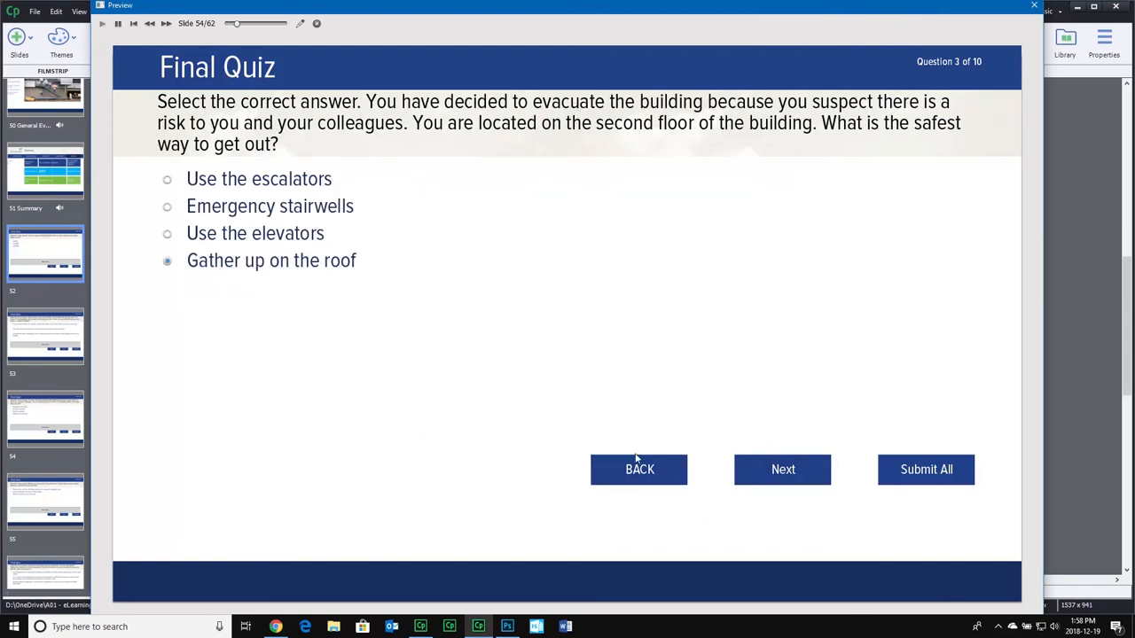
{"action": "left_click", "coordinate": [782, 469]}
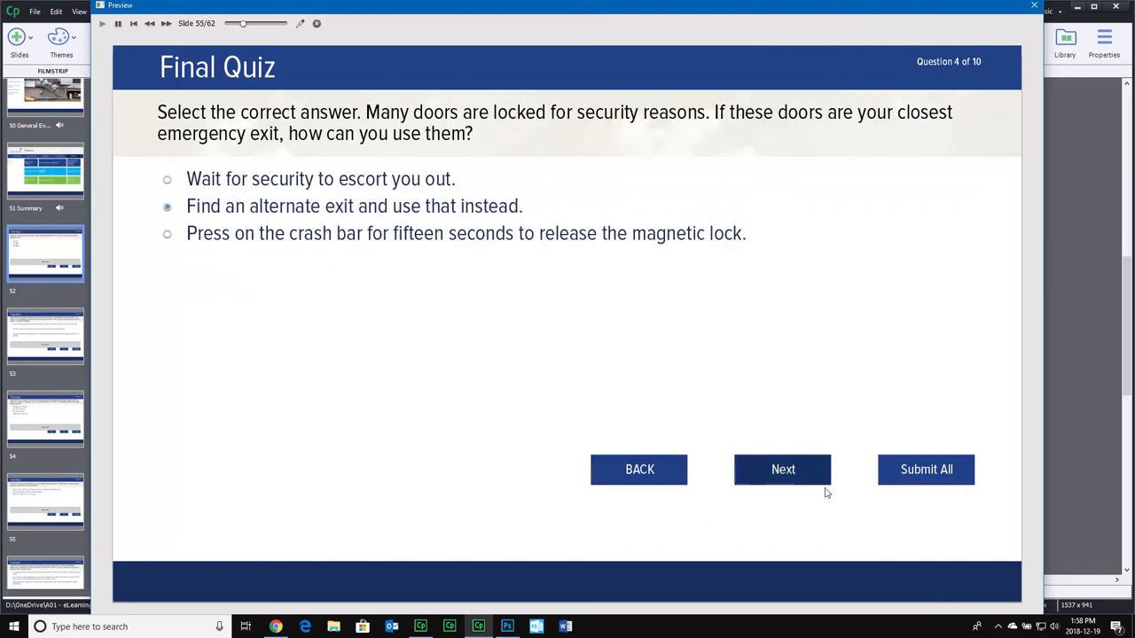
{"action": "left_click", "coordinate": [783, 469]}
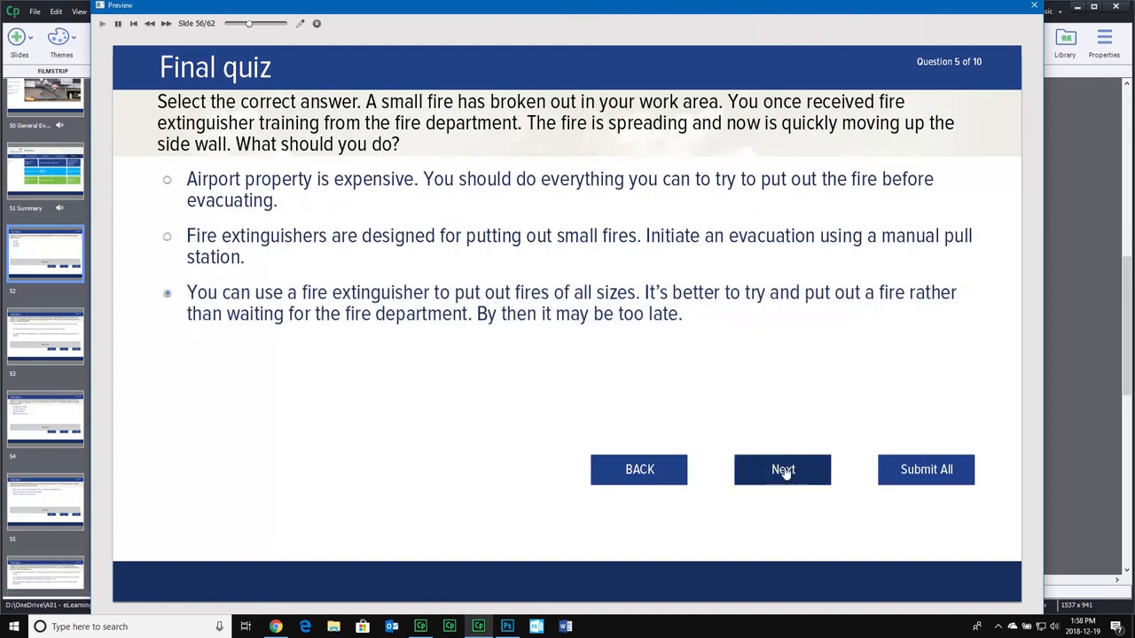
{"action": "left_click", "coordinate": [783, 469]}
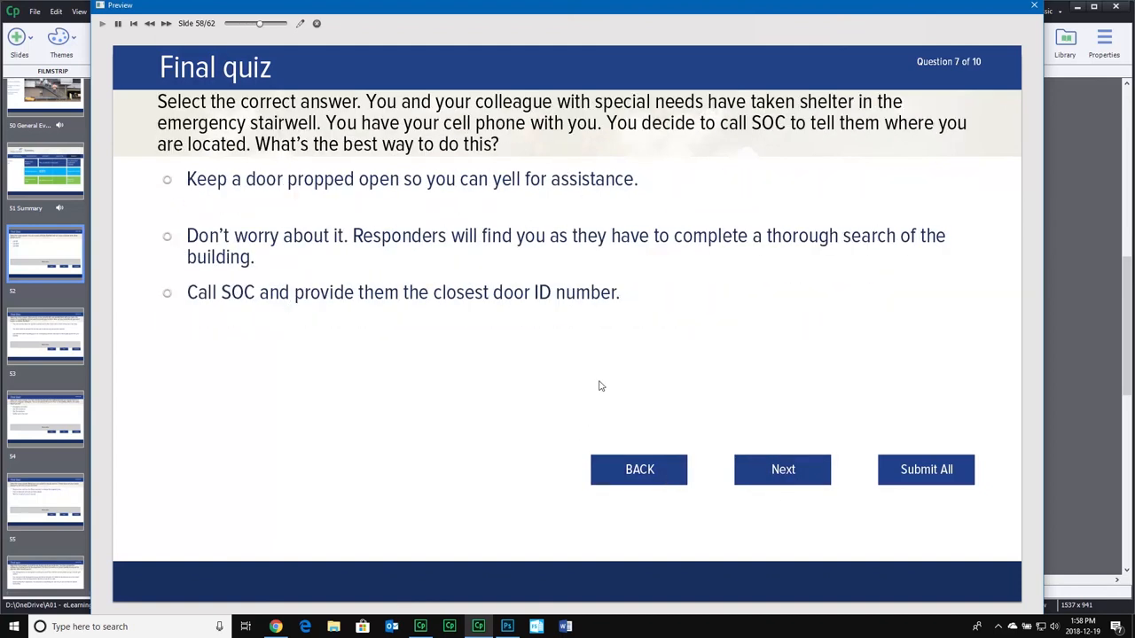
{"action": "left_click", "coordinate": [782, 469]}
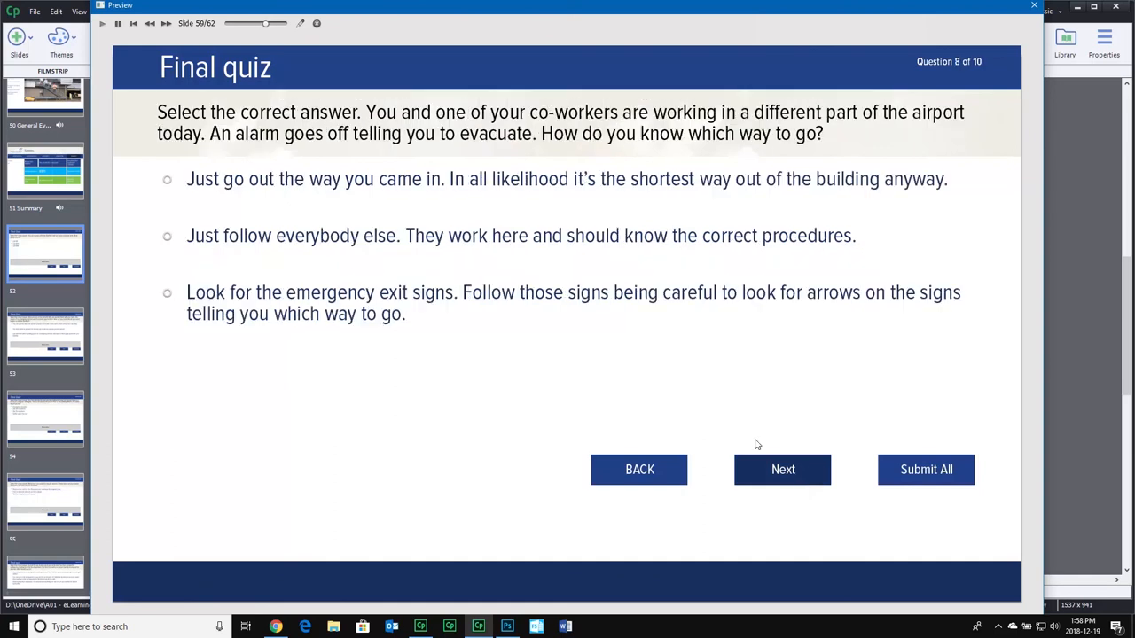
{"action": "left_click", "coordinate": [782, 469]}
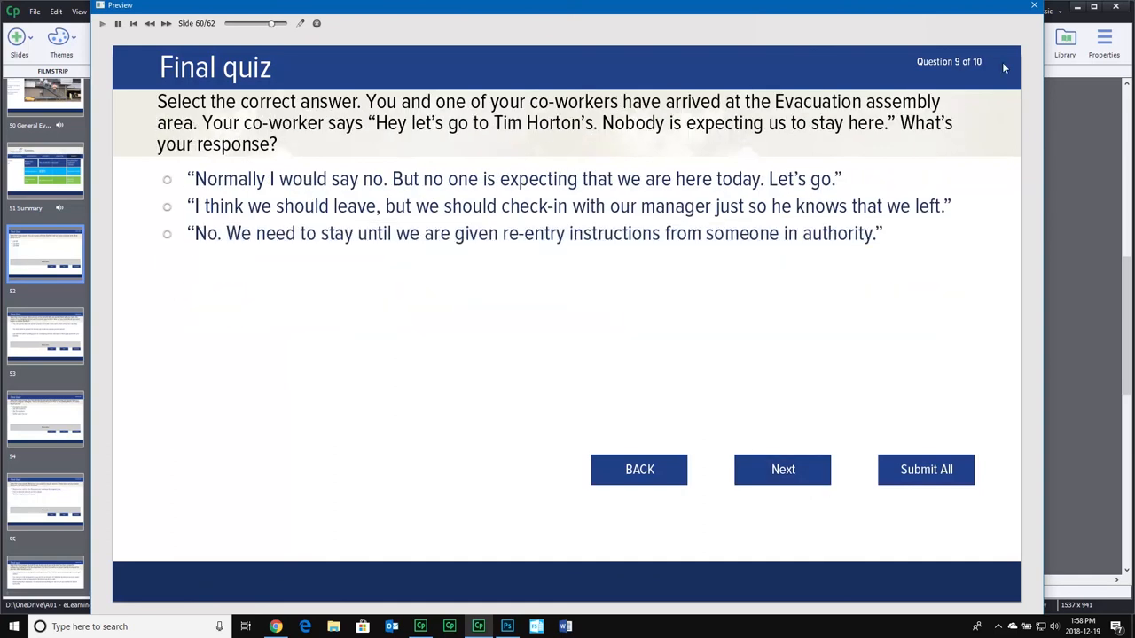
{"action": "left_click", "coordinate": [167, 233]}
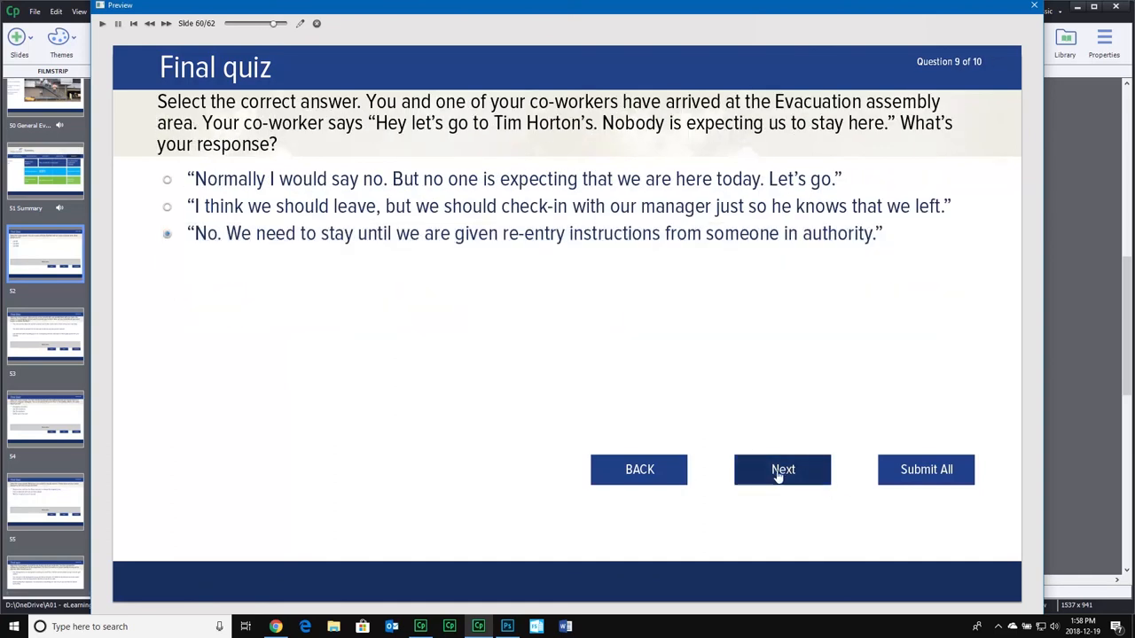
{"action": "left_click", "coordinate": [782, 469]}
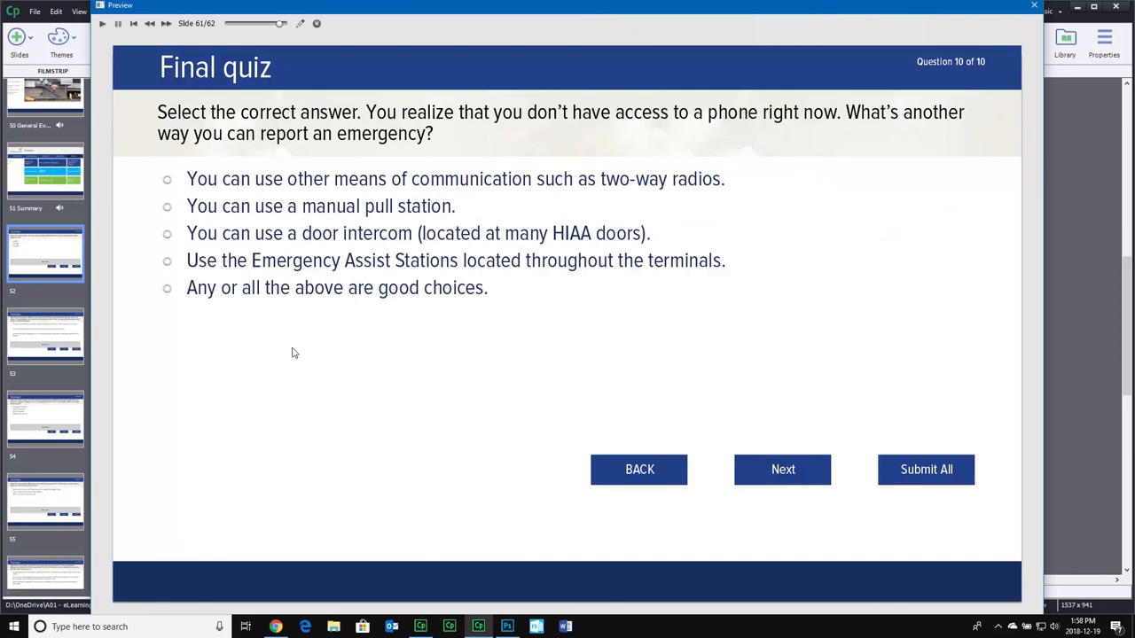
{"action": "mouse_move", "coordinate": [400, 345]}
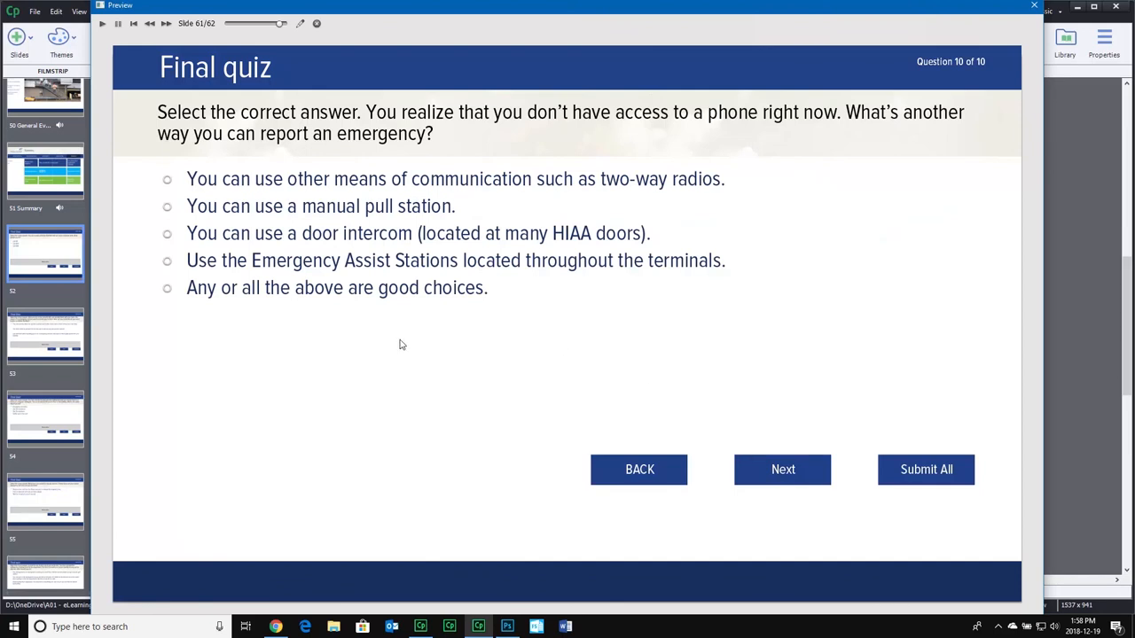
- Submit all from question 10, then return to the quiz at question 1
{"action": "left_click", "coordinate": [925, 469]}
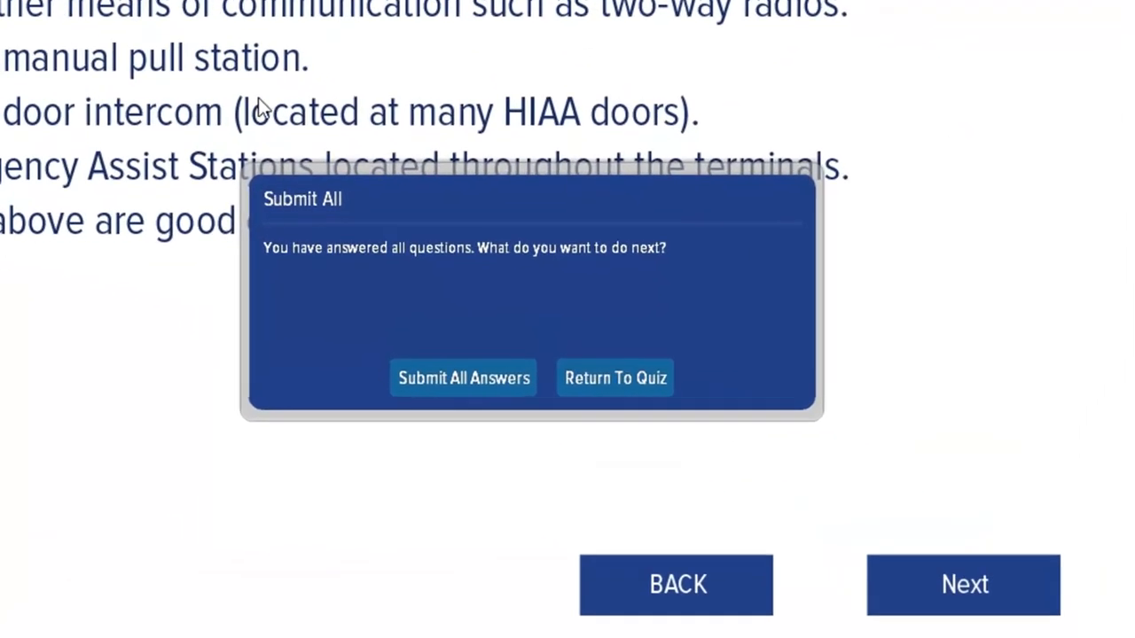
{"action": "mouse_move", "coordinate": [335, 206]}
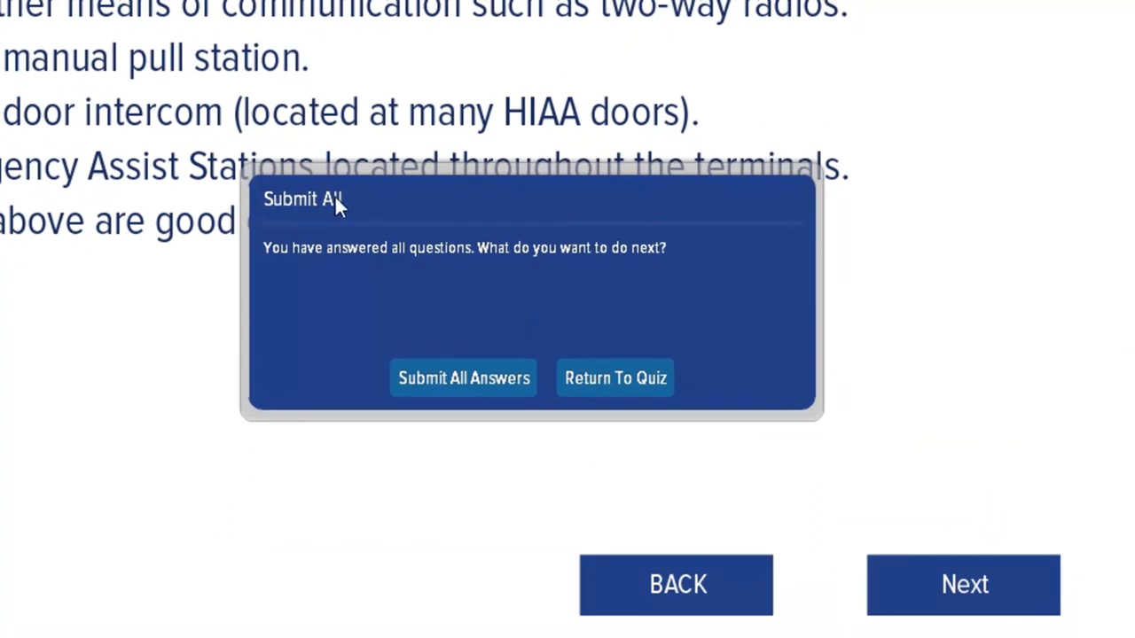
{"action": "mouse_move", "coordinate": [501, 270]}
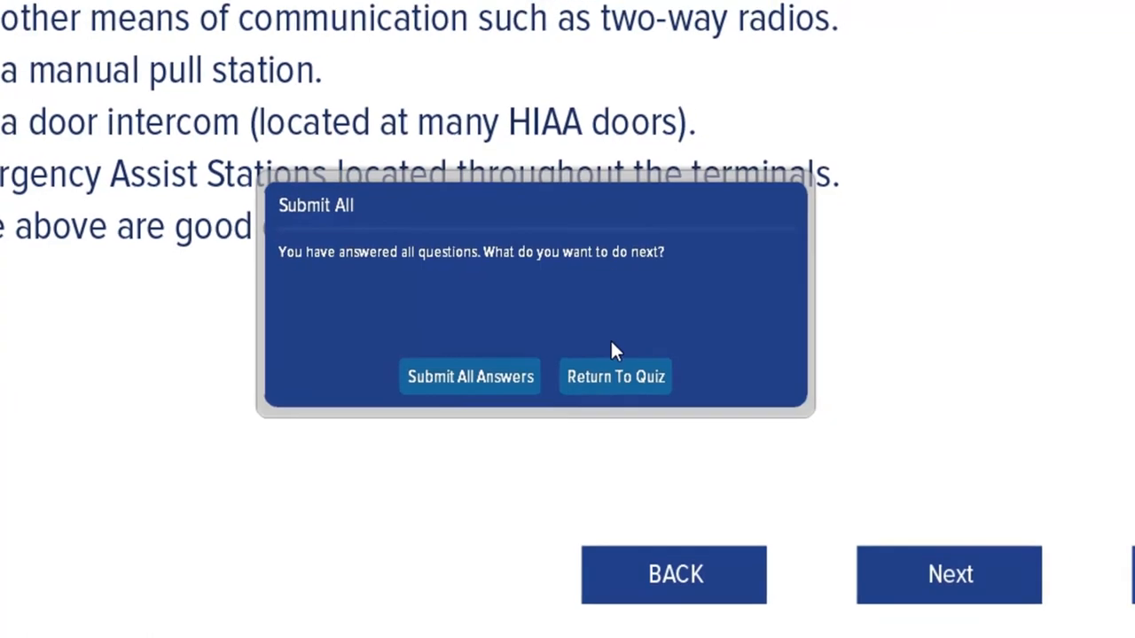
{"action": "left_click", "coordinate": [616, 376]}
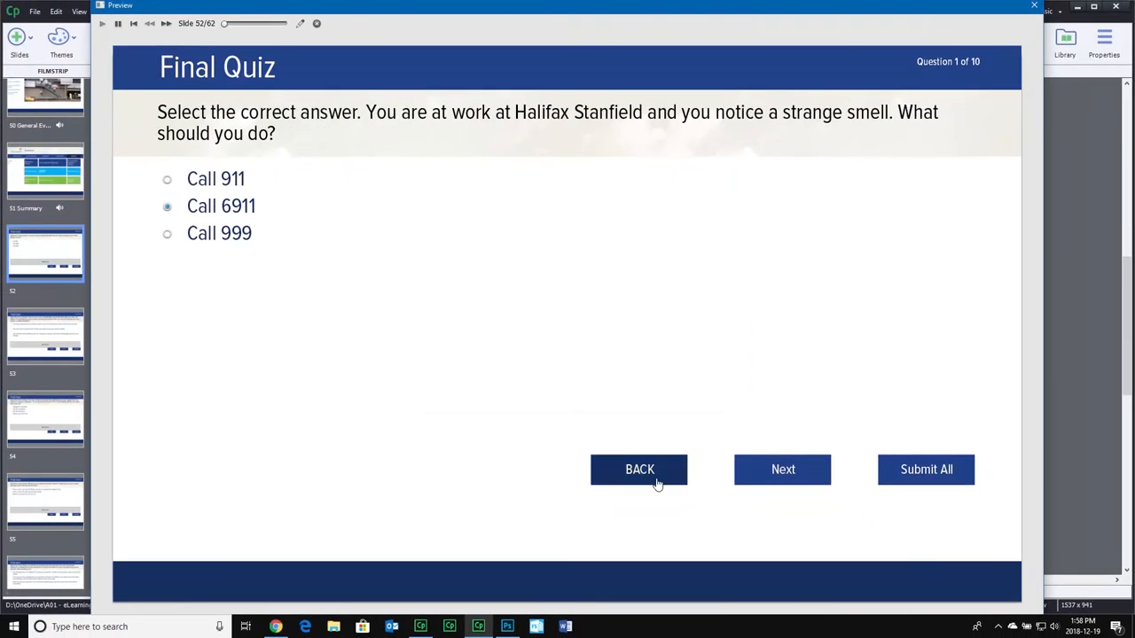
- Advance to question 4, submit all answers, and reach the 60% unsuccessful results
{"action": "left_click", "coordinate": [782, 469]}
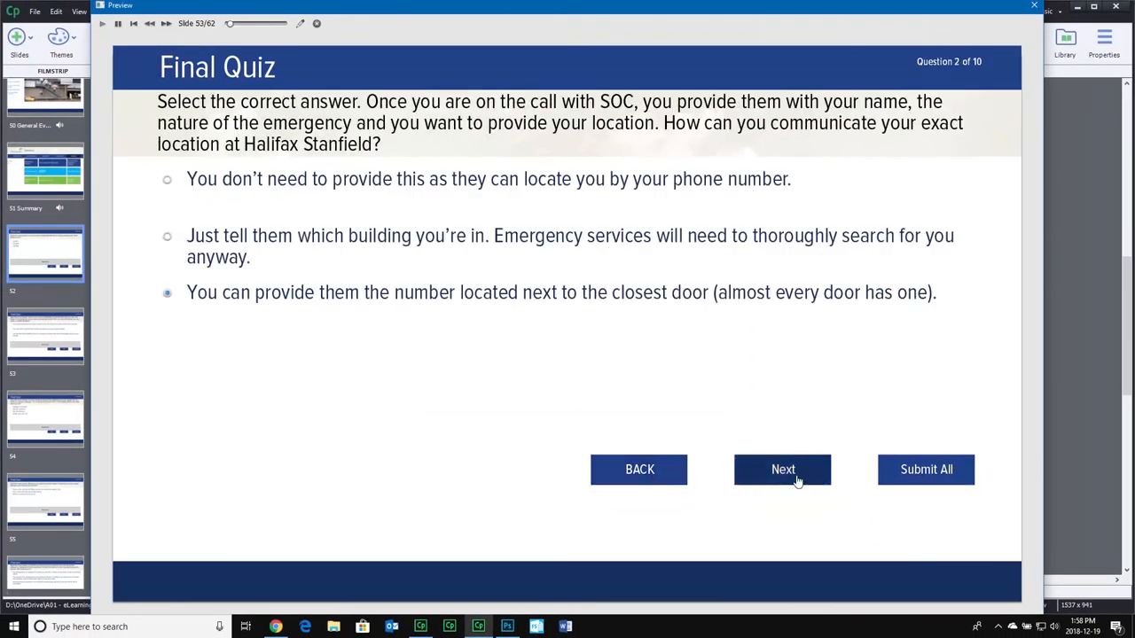
{"action": "left_click", "coordinate": [783, 470]}
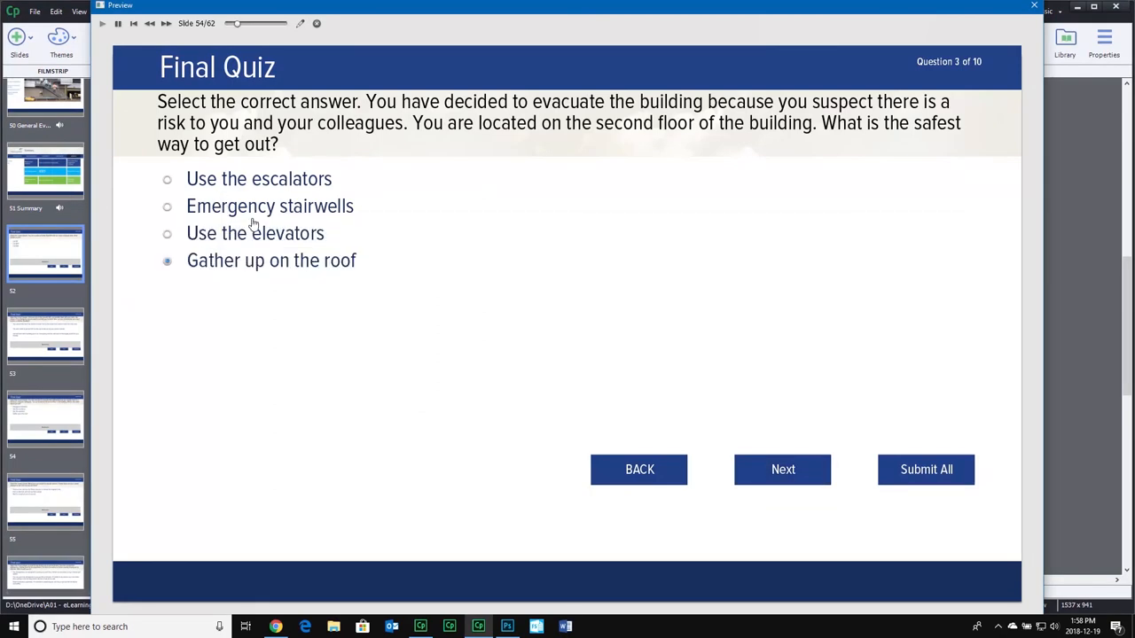
{"action": "left_click", "coordinate": [782, 469]}
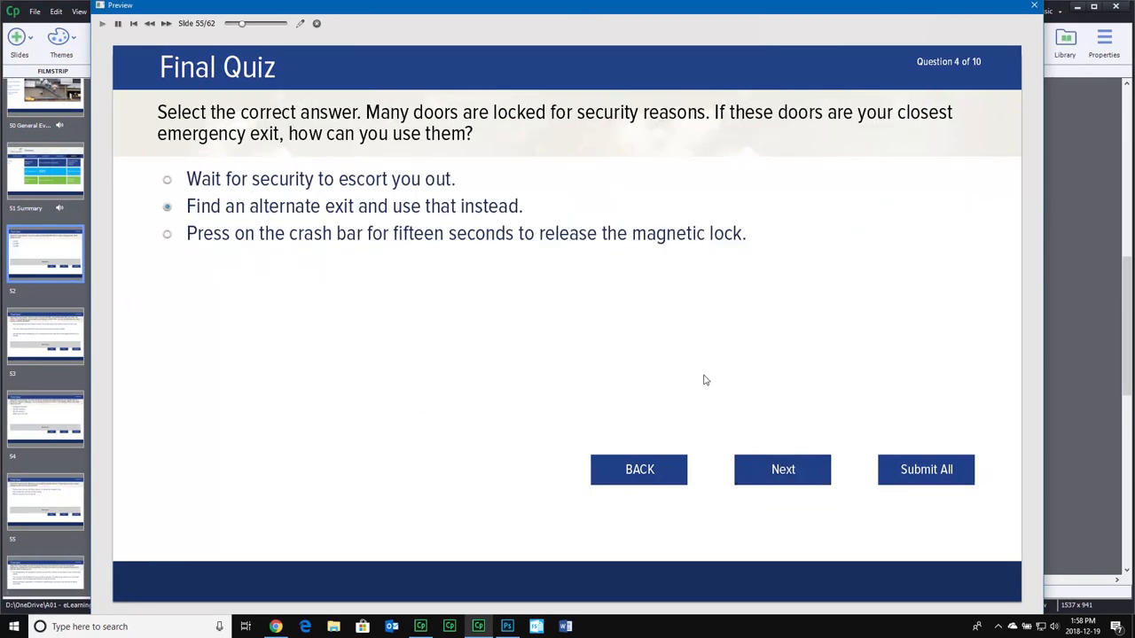
{"action": "mouse_move", "coordinate": [598, 255]}
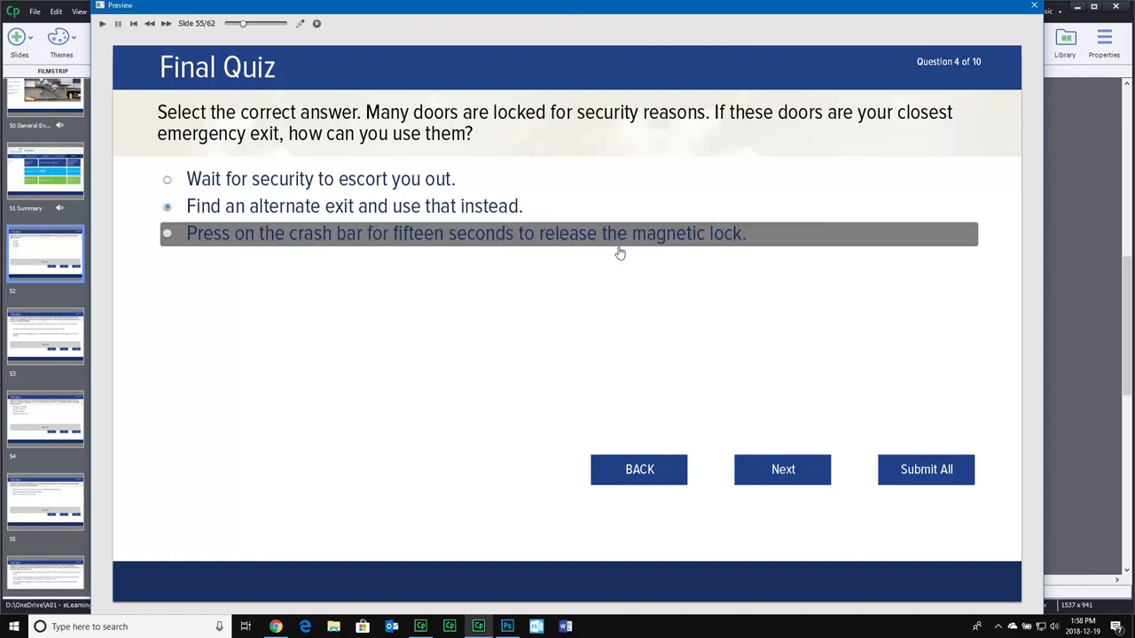
{"action": "mouse_move", "coordinate": [941, 482]}
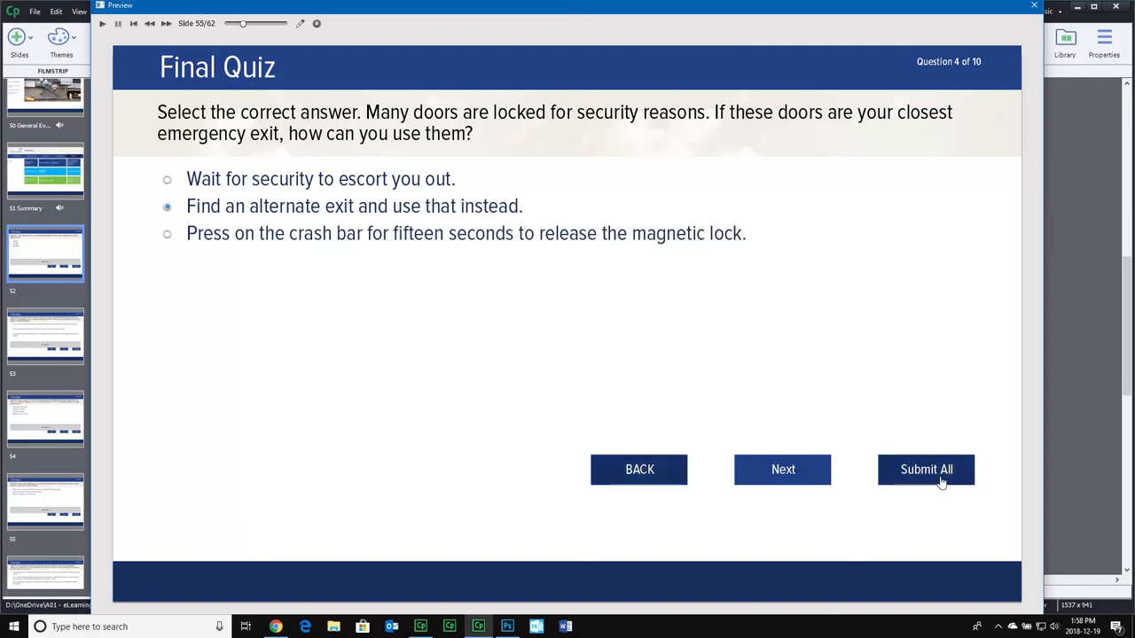
{"action": "left_click", "coordinate": [926, 469]}
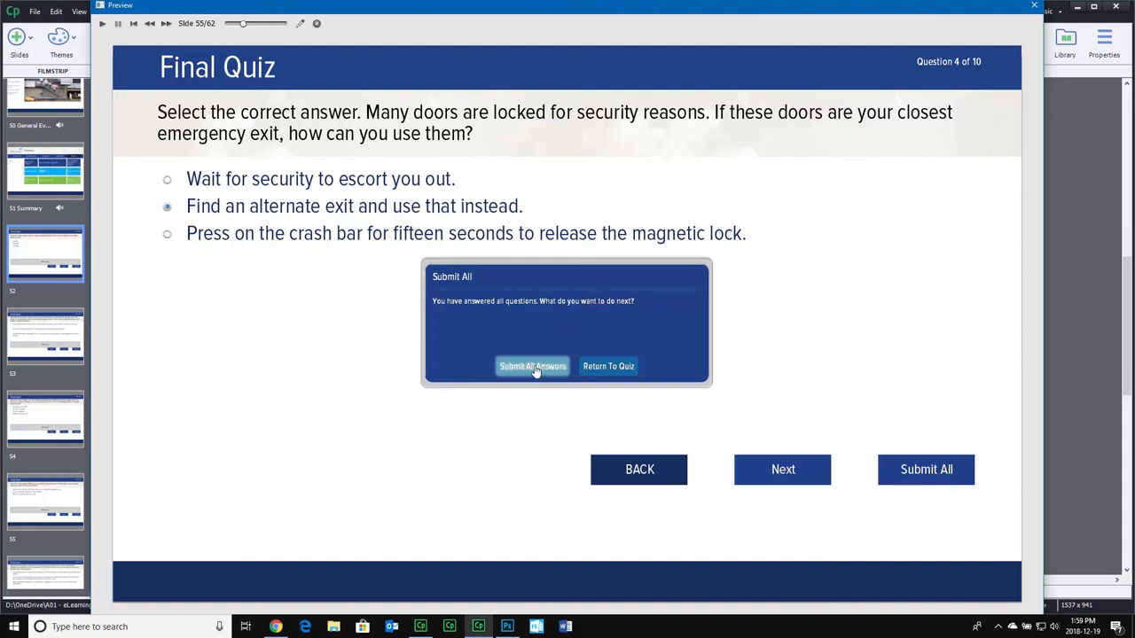
{"action": "left_click", "coordinate": [532, 367]}
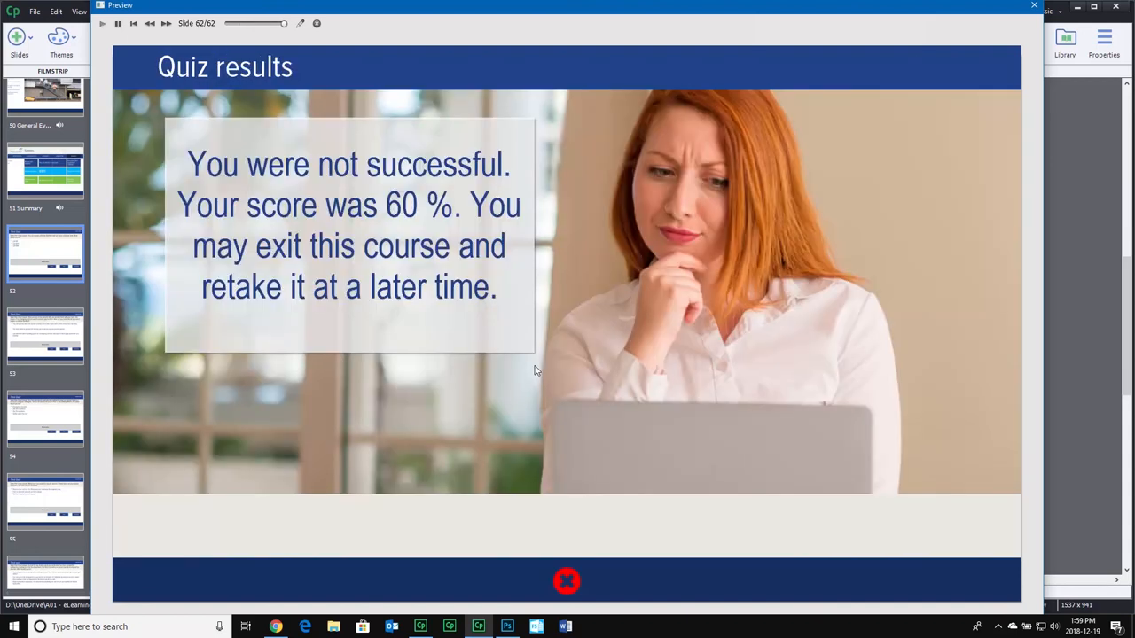